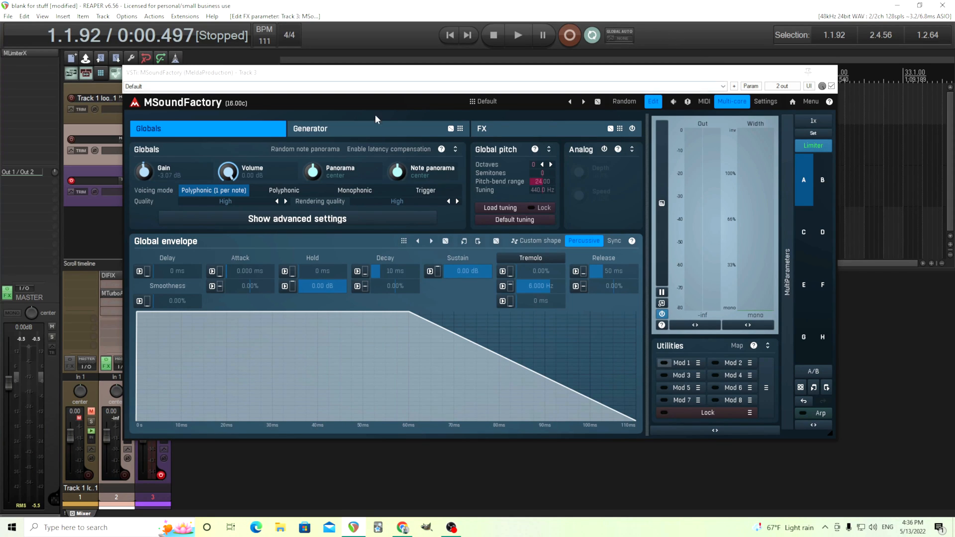
- View the generator grid, glance at the FX mixer-into-reverb routing, and return to the generators
left_click(311, 129)
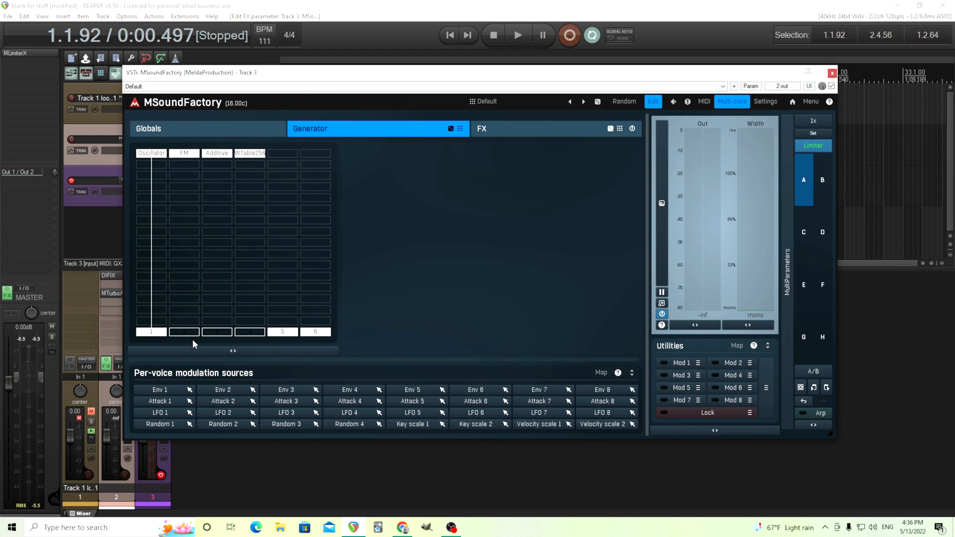
mouse_move(210, 338)
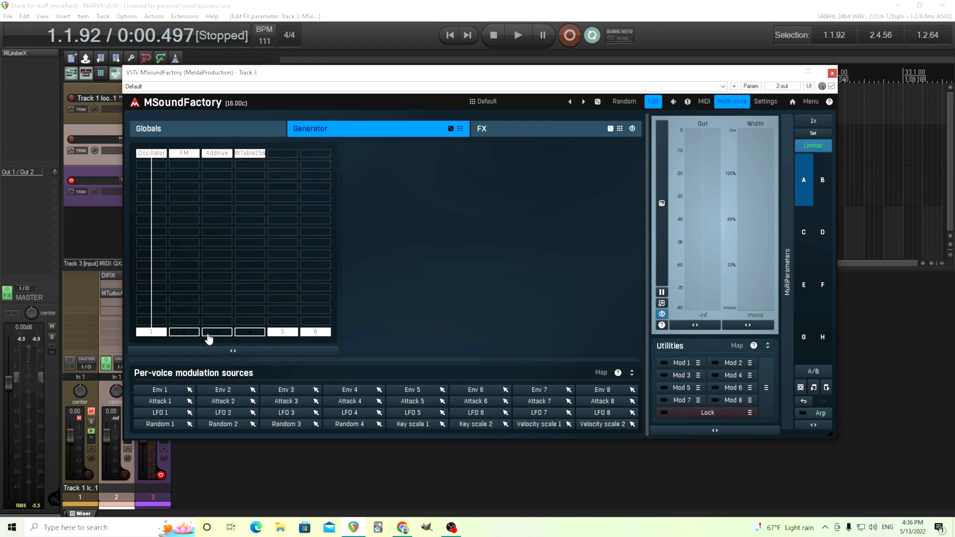
left_click(482, 129)
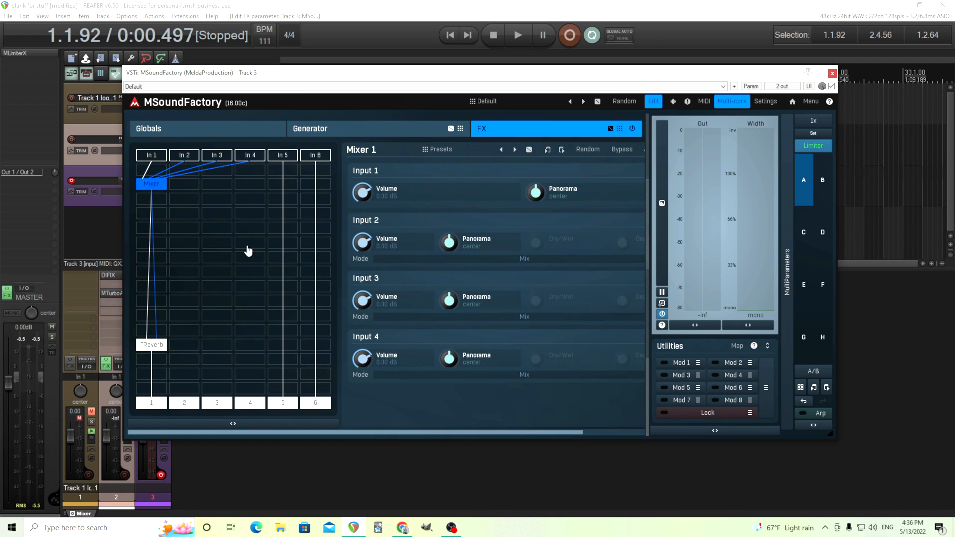
mouse_move(156, 350)
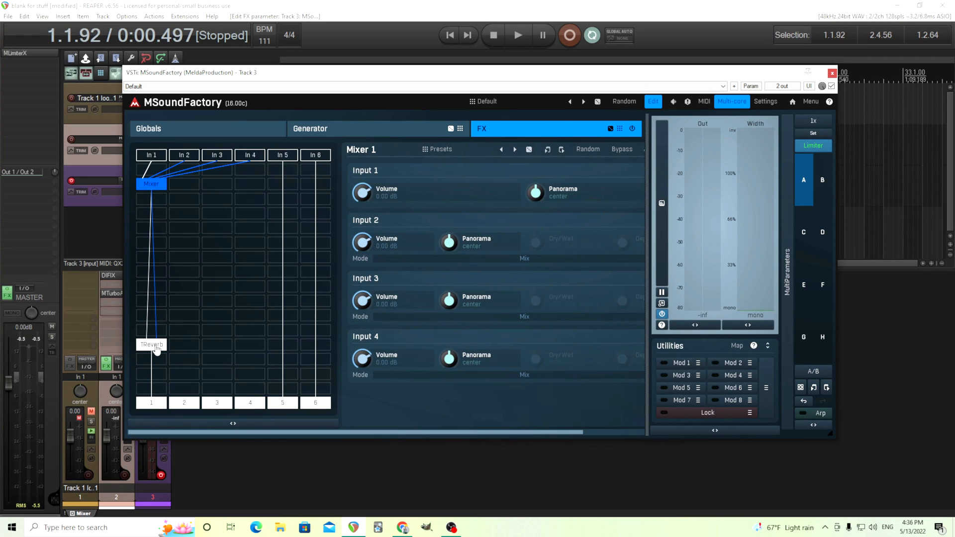
mouse_move(321, 187)
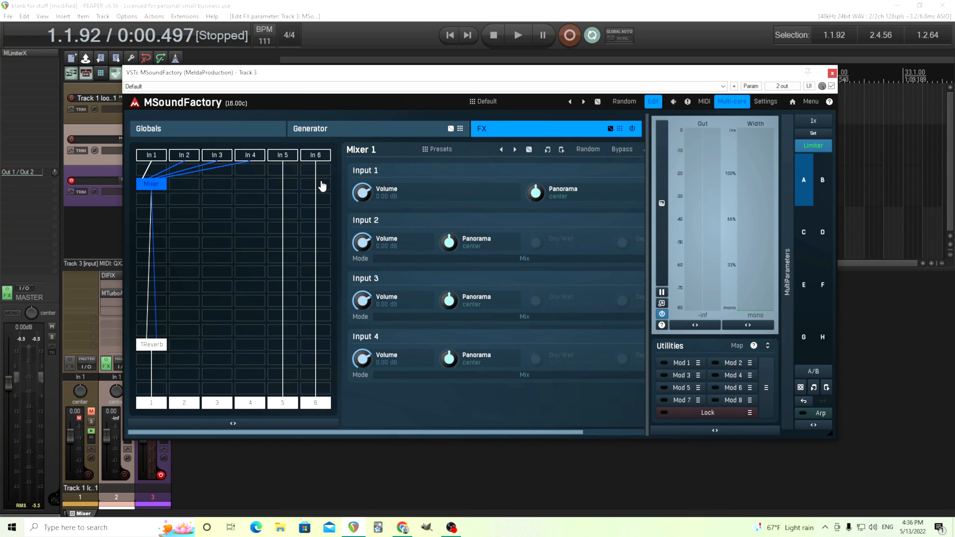
left_click(310, 129)
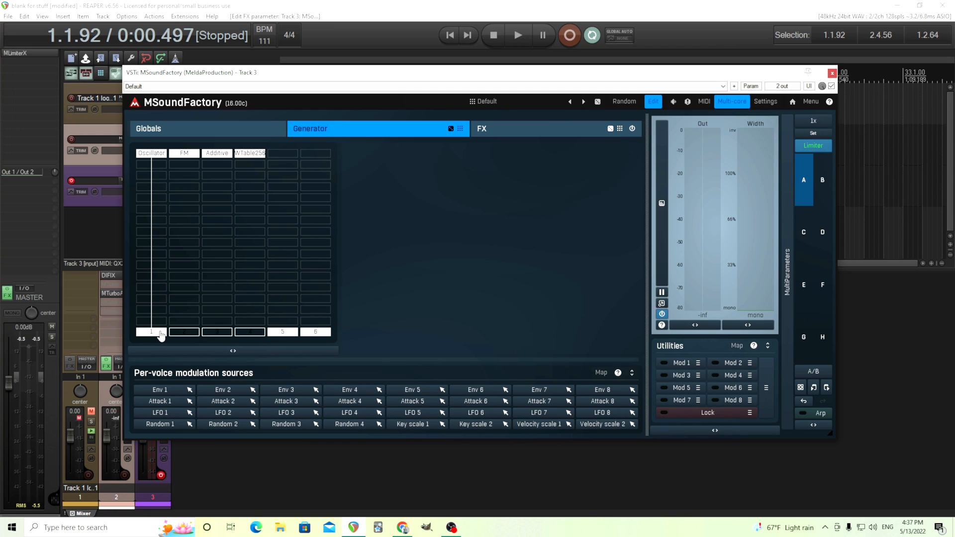
- Inspect the Oscillator, FM and Additive generators' settings in turn, ending on the wavetable generator
left_click(151, 153)
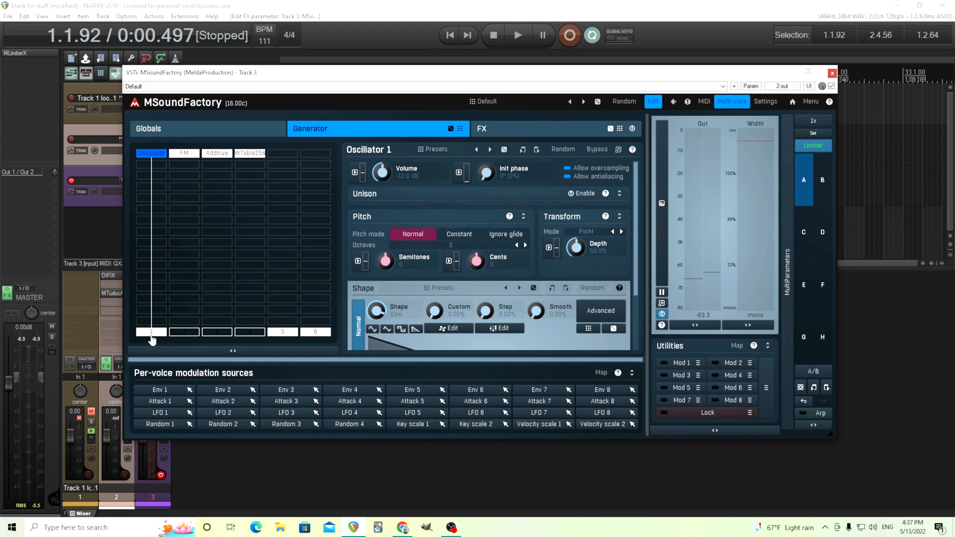
left_click(184, 153)
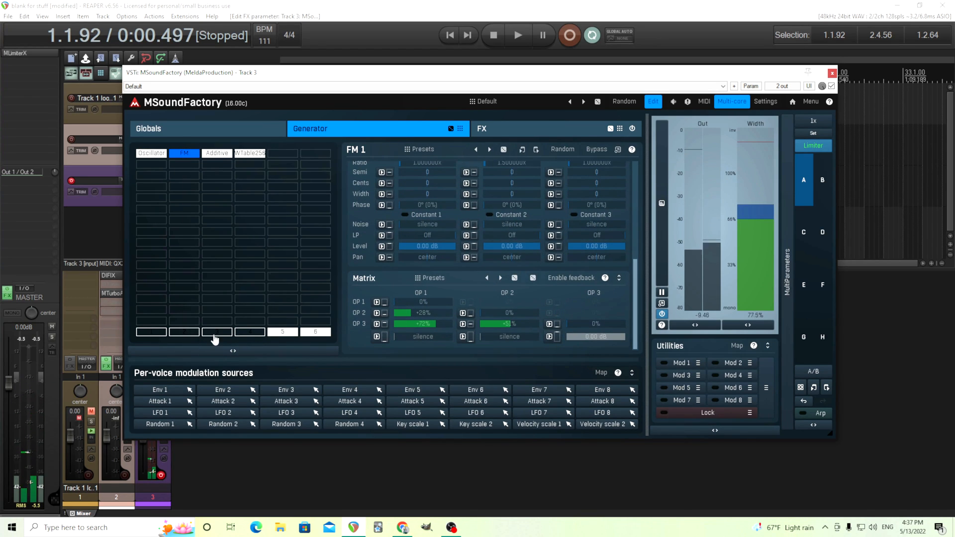
left_click(216, 153)
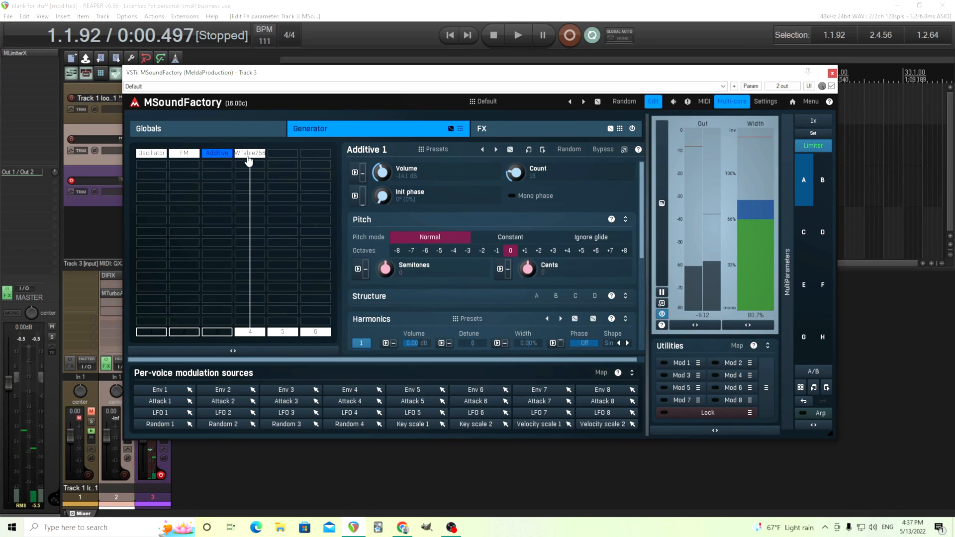
left_click(250, 153)
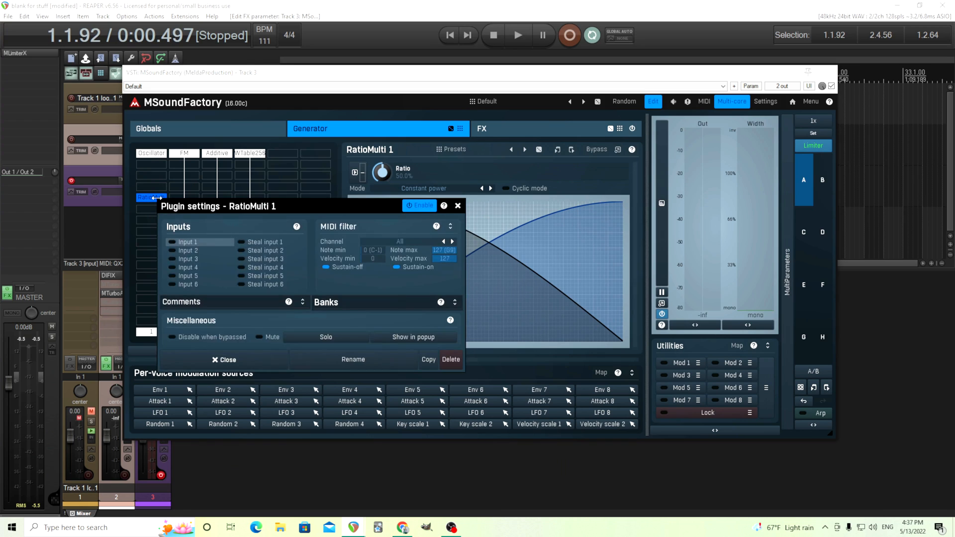
mouse_move(181, 248)
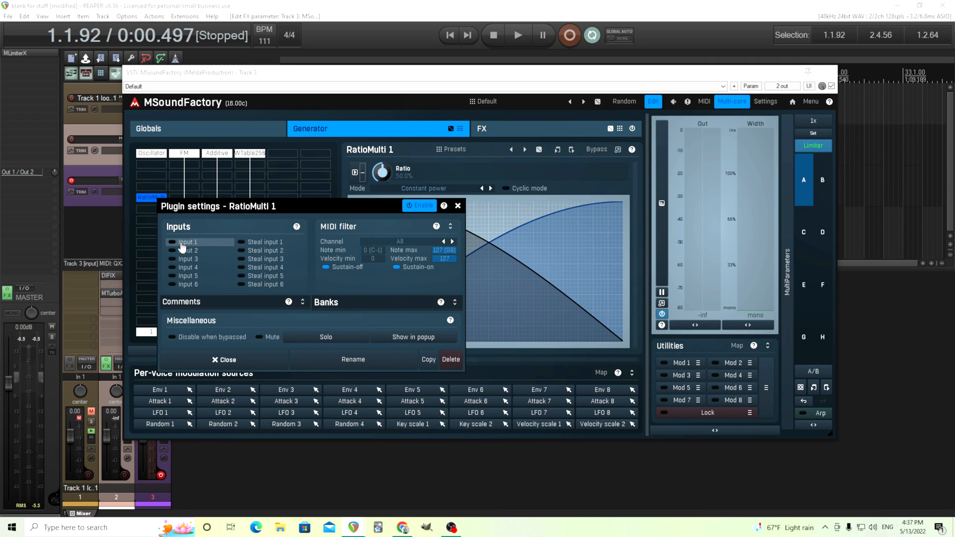
- Feed all four generators into RatioMulti, enabling Input 1-4 and Steal input 1-4, and close its settings
left_click(173, 251)
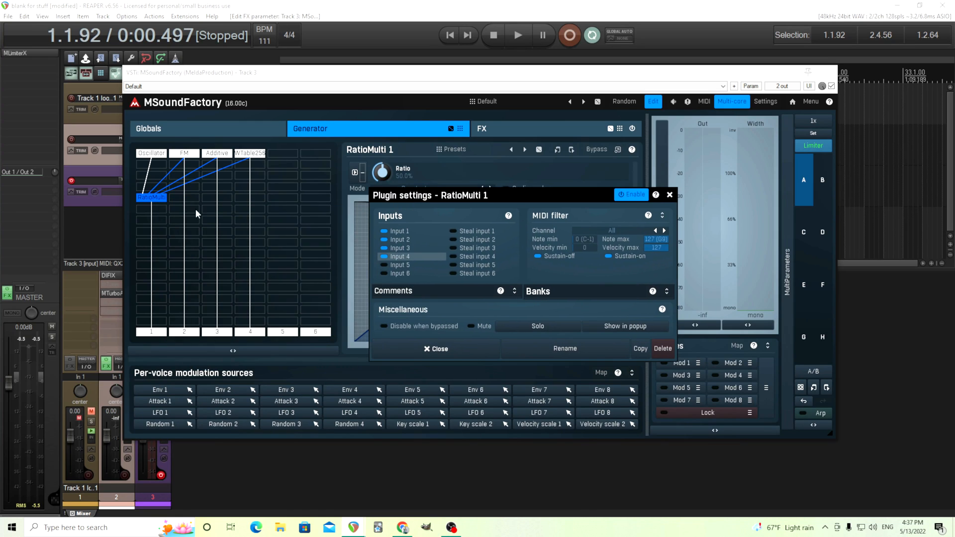
mouse_move(182, 338)
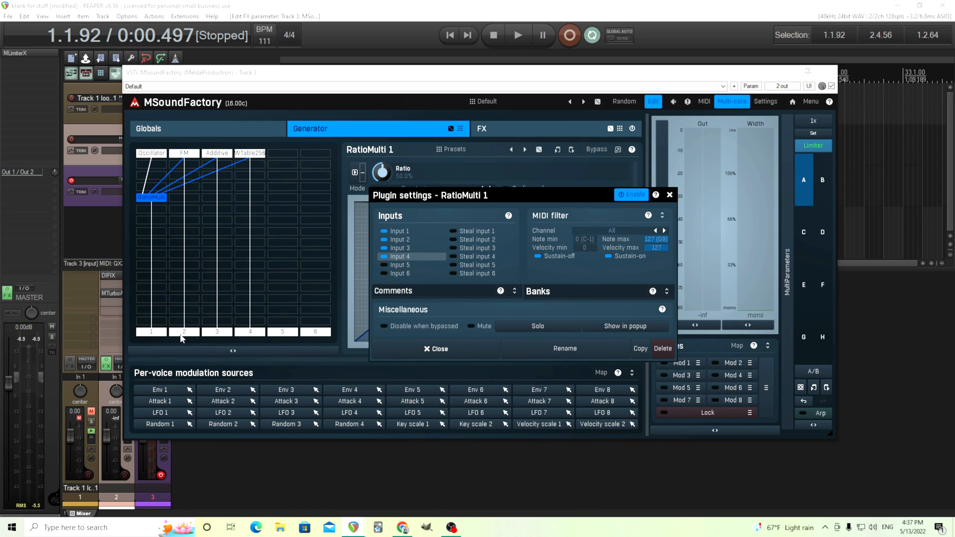
mouse_move(241, 335)
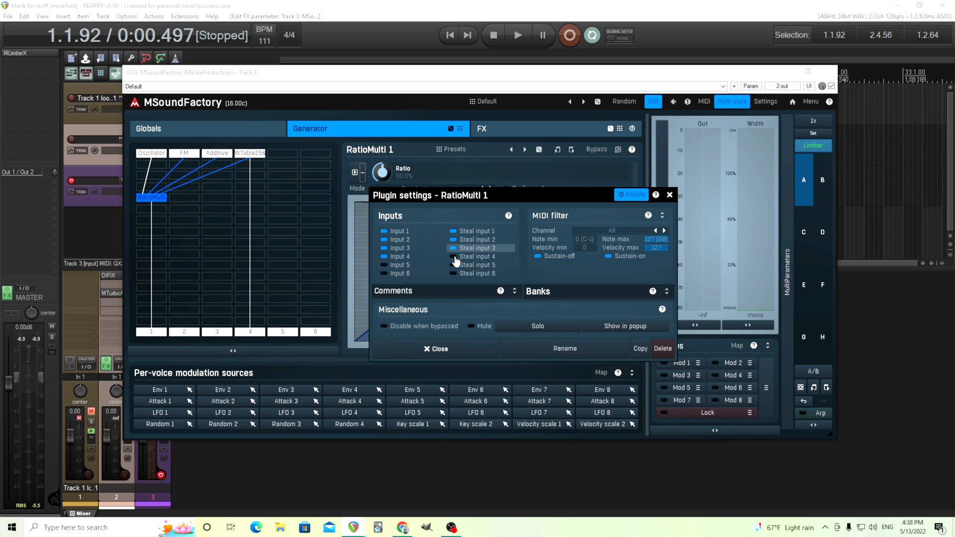
left_click(452, 257)
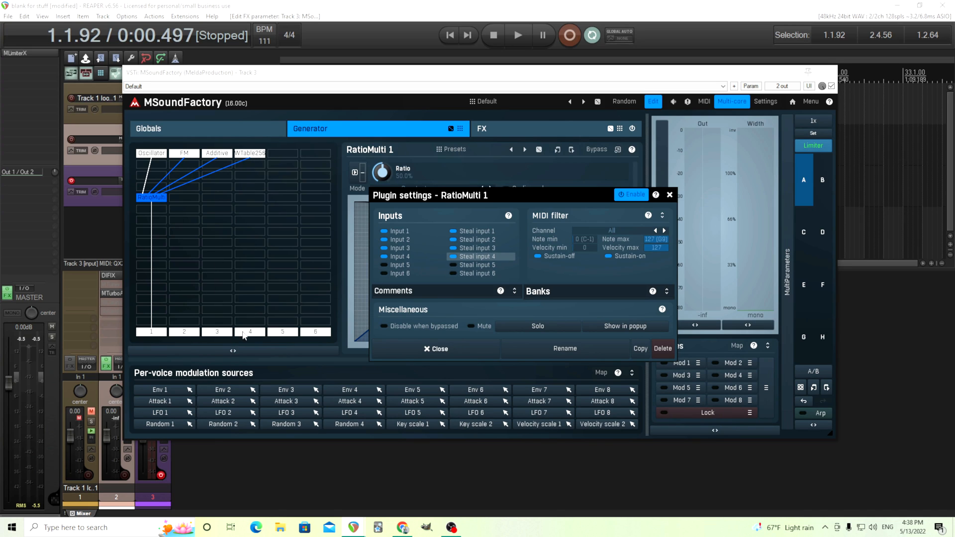
mouse_move(160, 334)
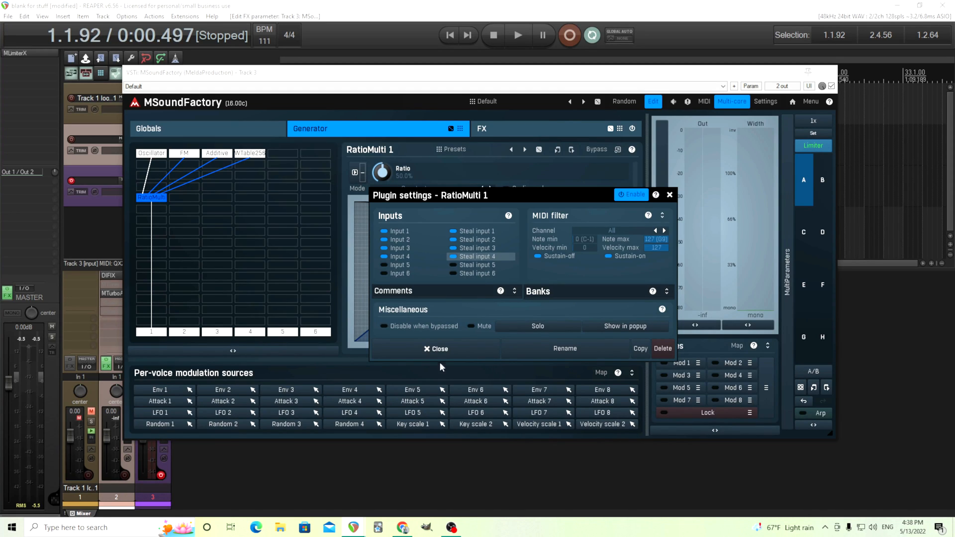
left_click(436, 348)
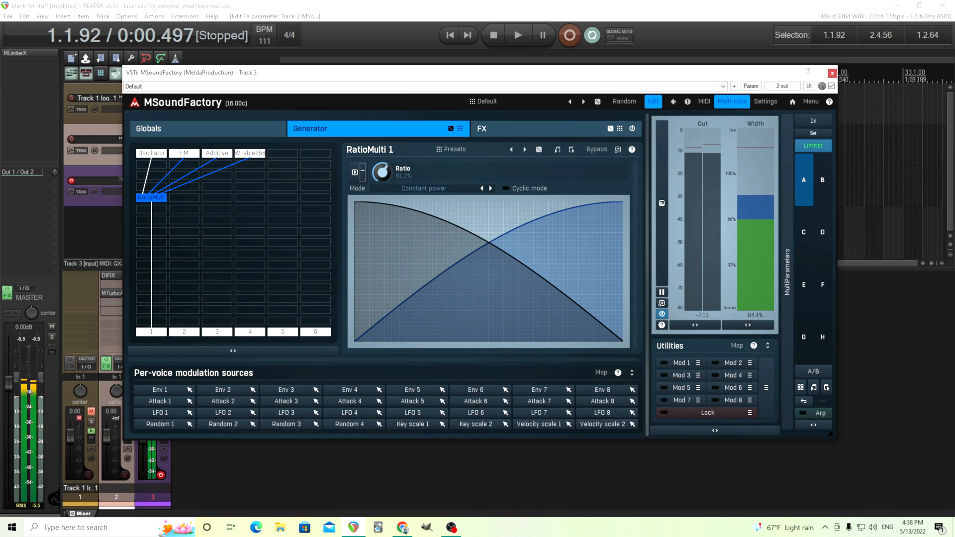
- Sweep RatioMulti's Ratio knob to audition the blend and leave it at 0.00%
left_click_drag(382, 171, 382, 161)
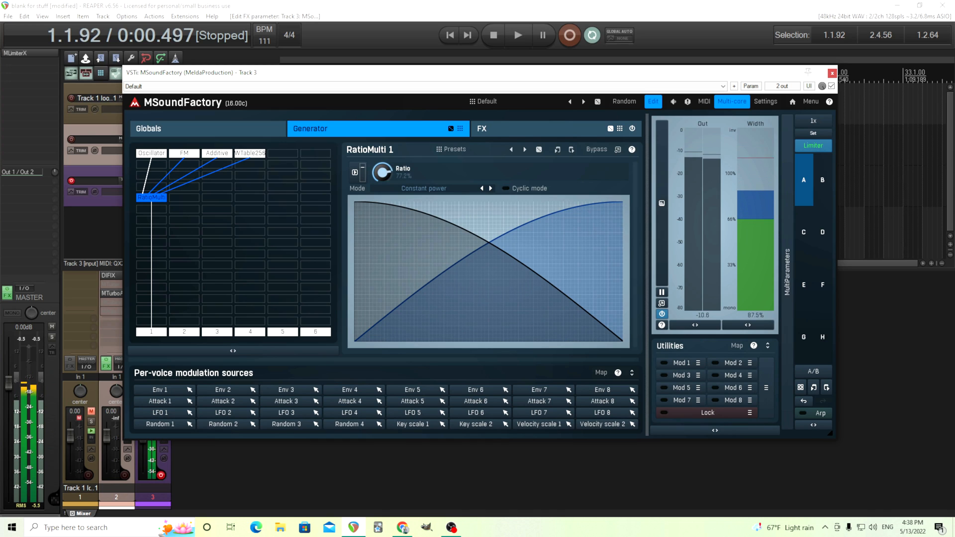
left_click_drag(382, 172, 383, 155)
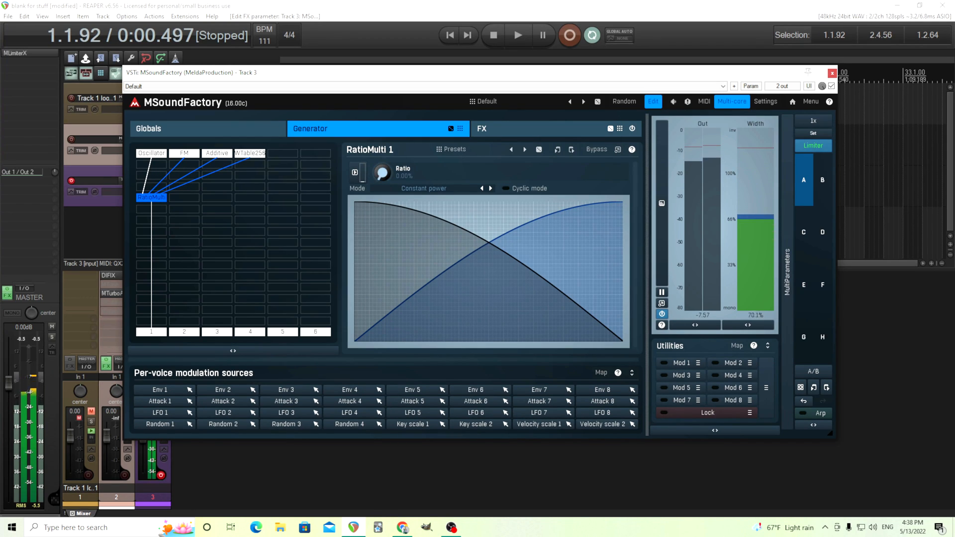
left_click_drag(381, 172, 381, 156)
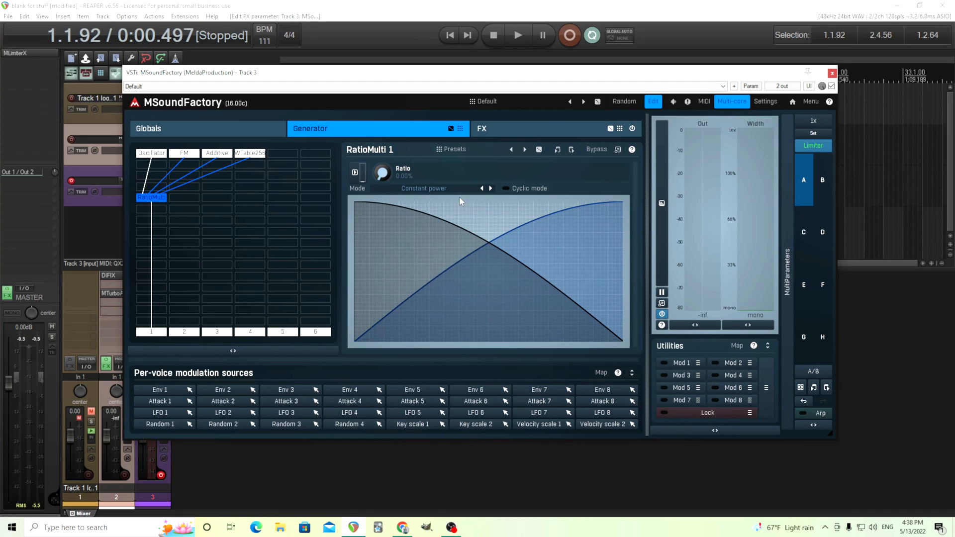
mouse_move(451, 194)
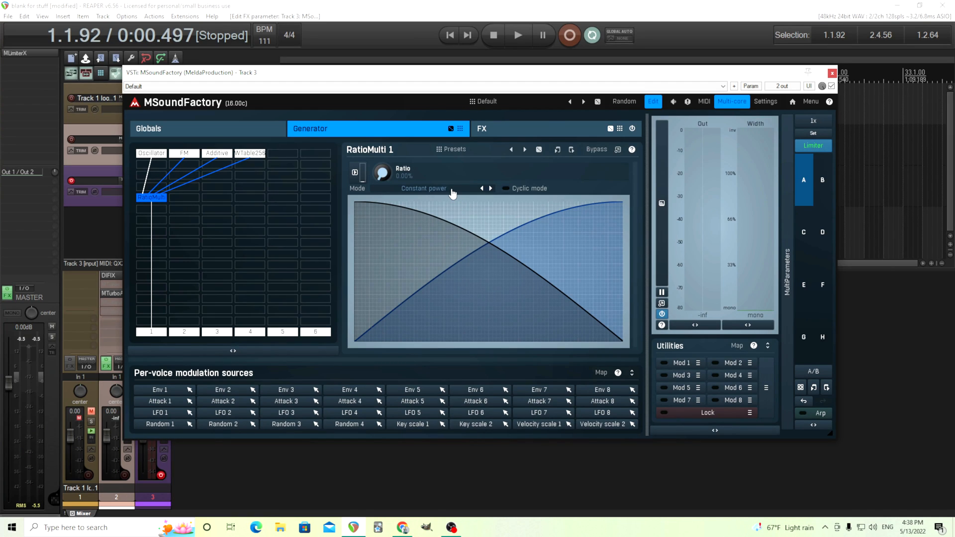
mouse_move(406, 194)
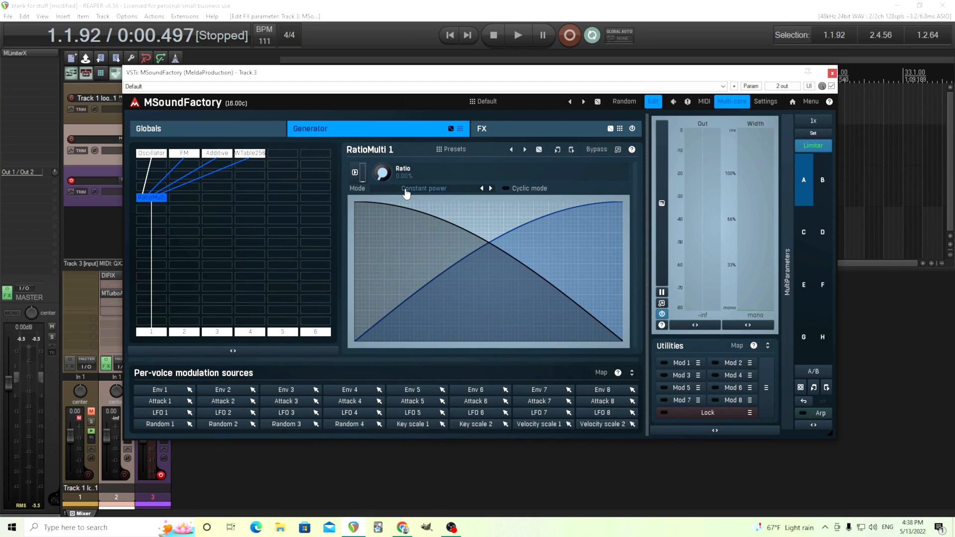
- Compare Linear, Squared and Constant power blend curves on RatioMulti, settling on Constant power
left_click(433, 188)
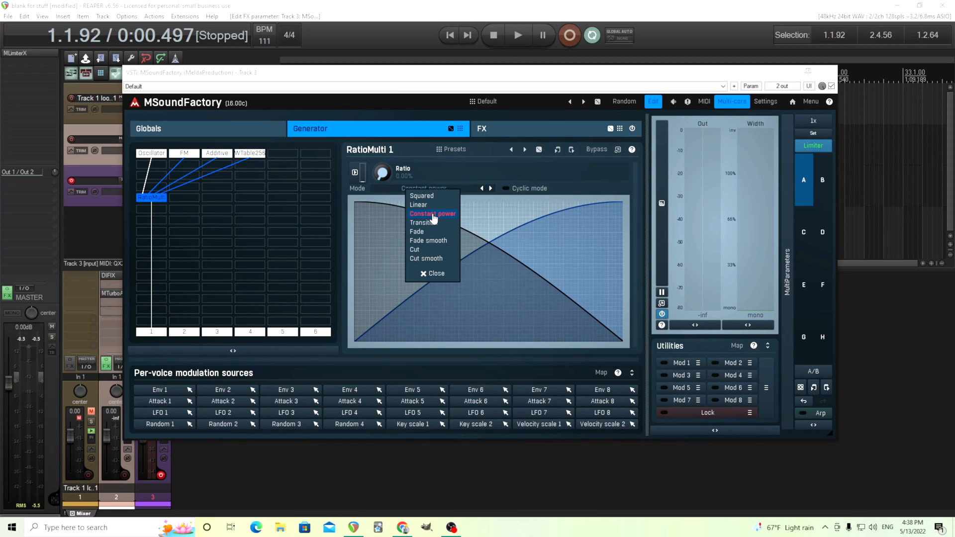
left_click(432, 213)
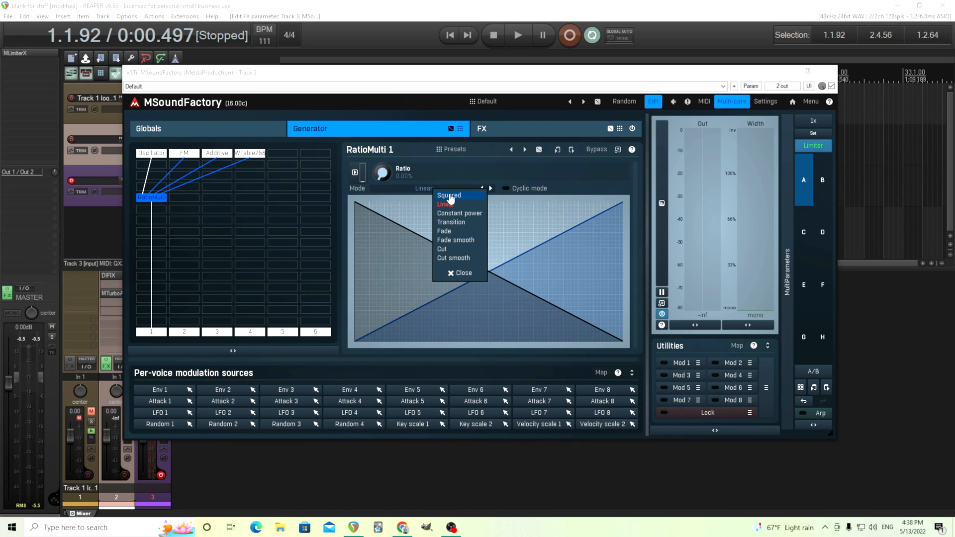
left_click(449, 196)
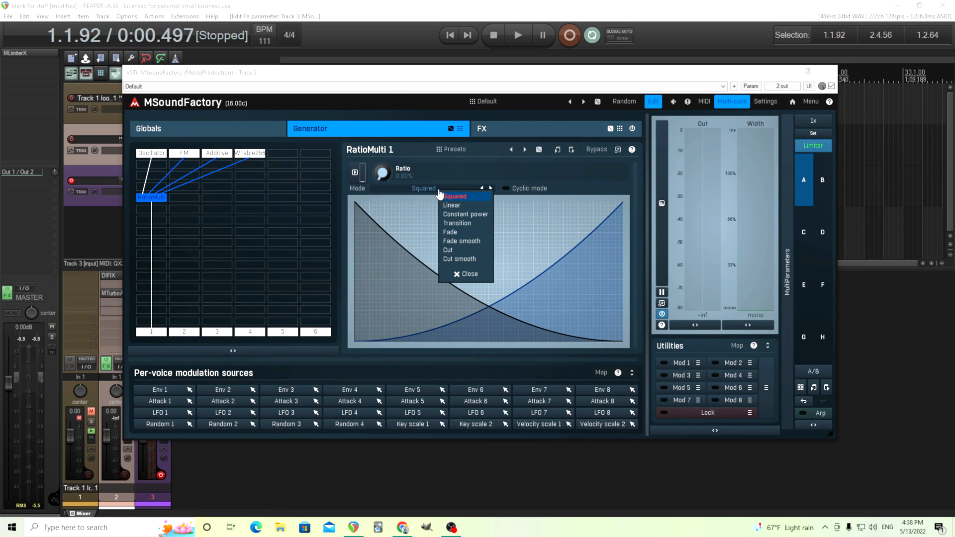
left_click(466, 214)
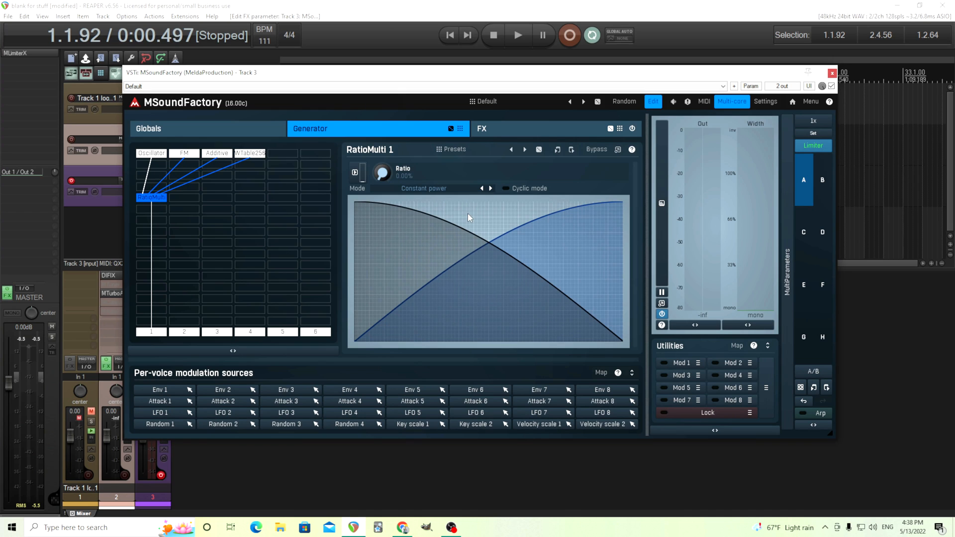
mouse_move(488, 246)
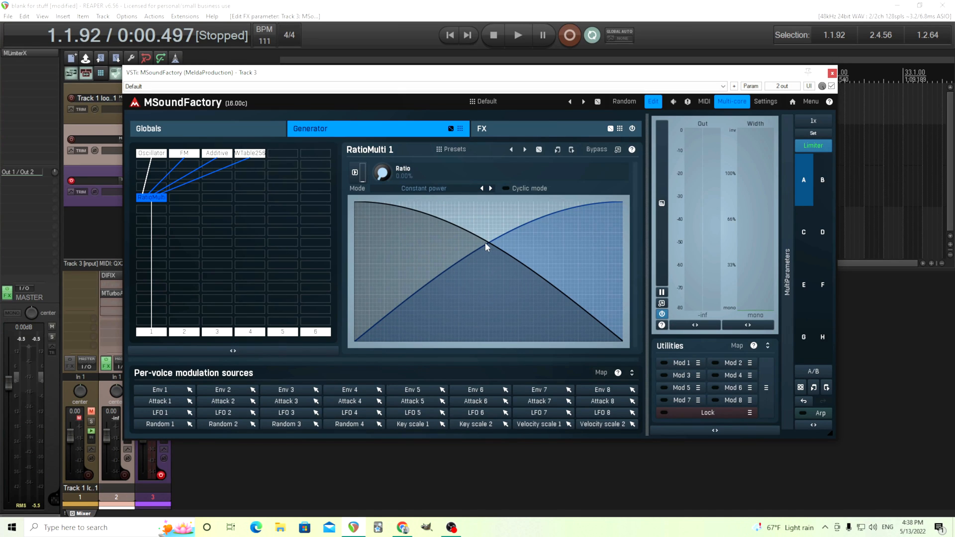
mouse_move(491, 208)
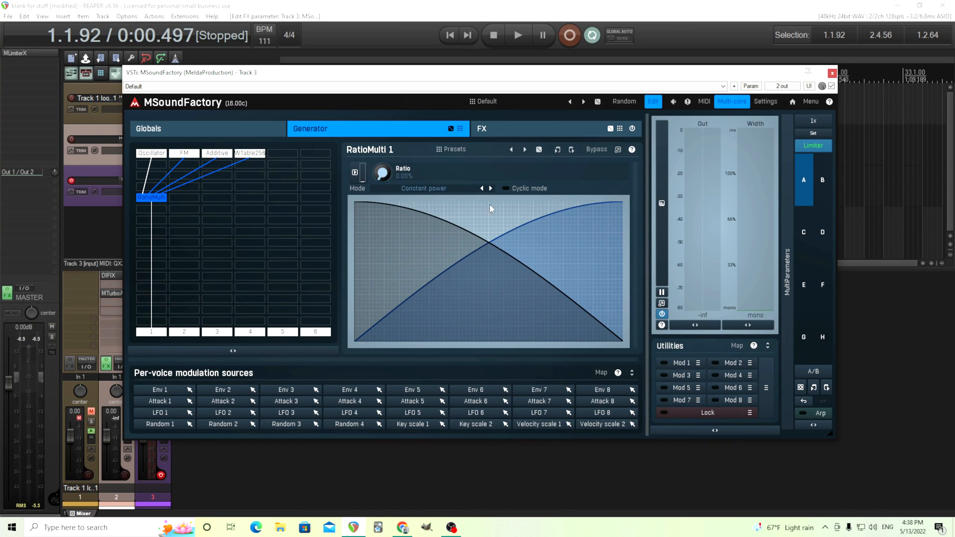
left_click(482, 188)
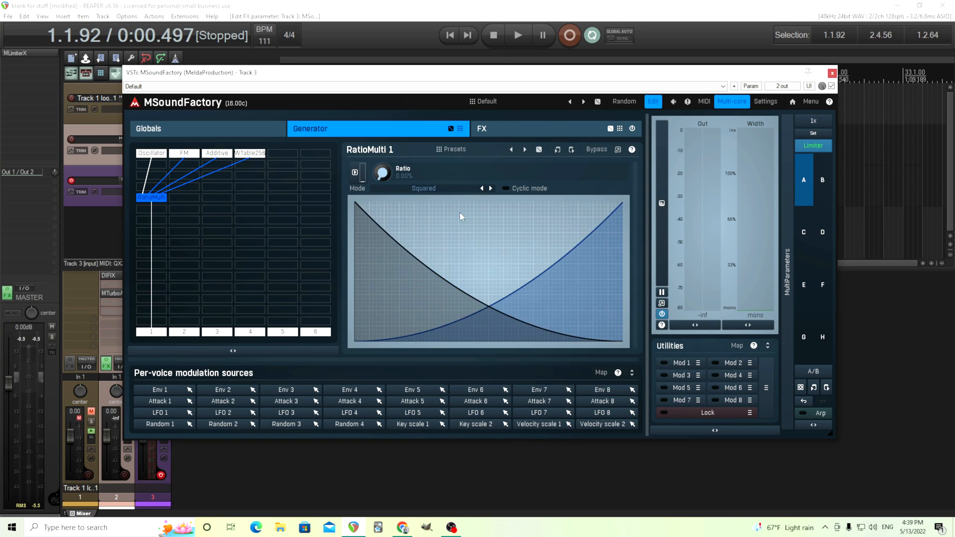
mouse_move(295, 197)
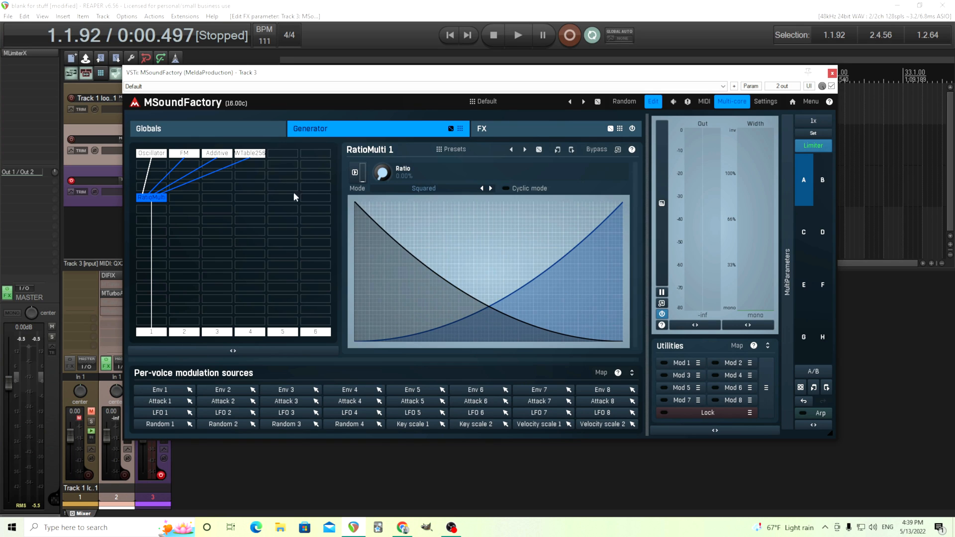
left_click(424, 188)
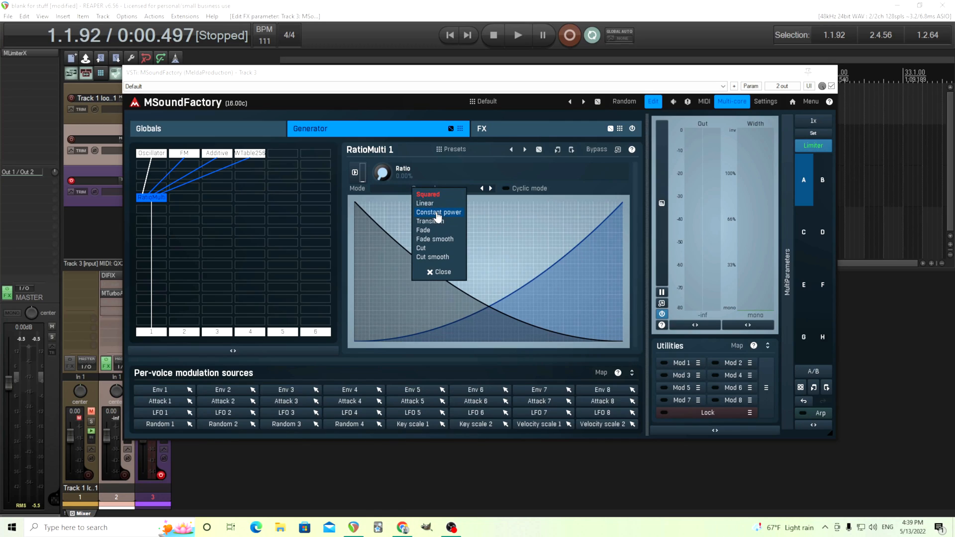
left_click(439, 212)
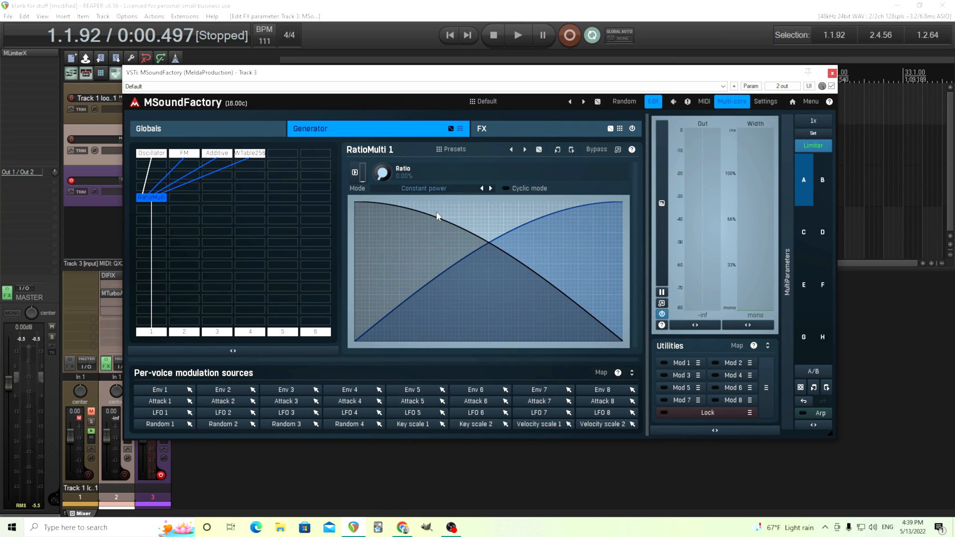
mouse_move(436, 194)
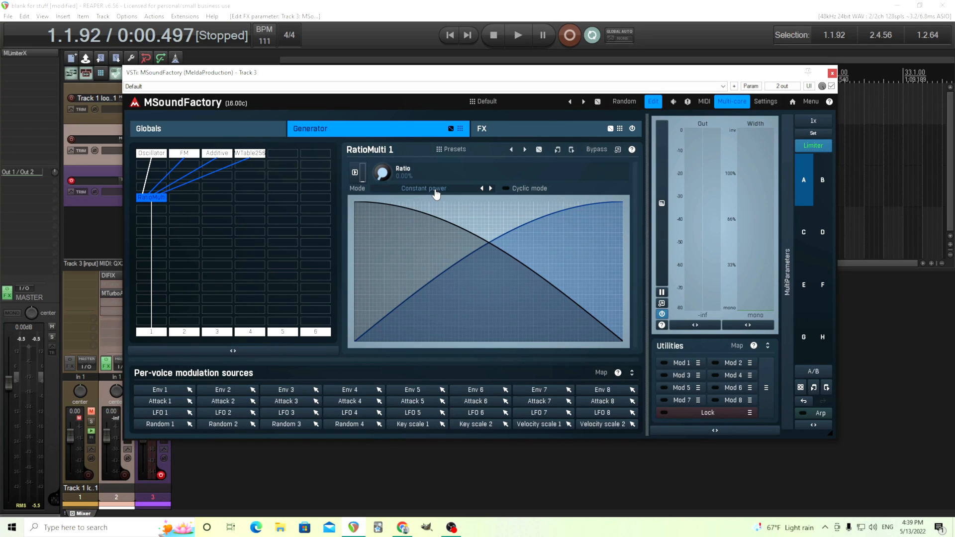
mouse_move(188, 181)
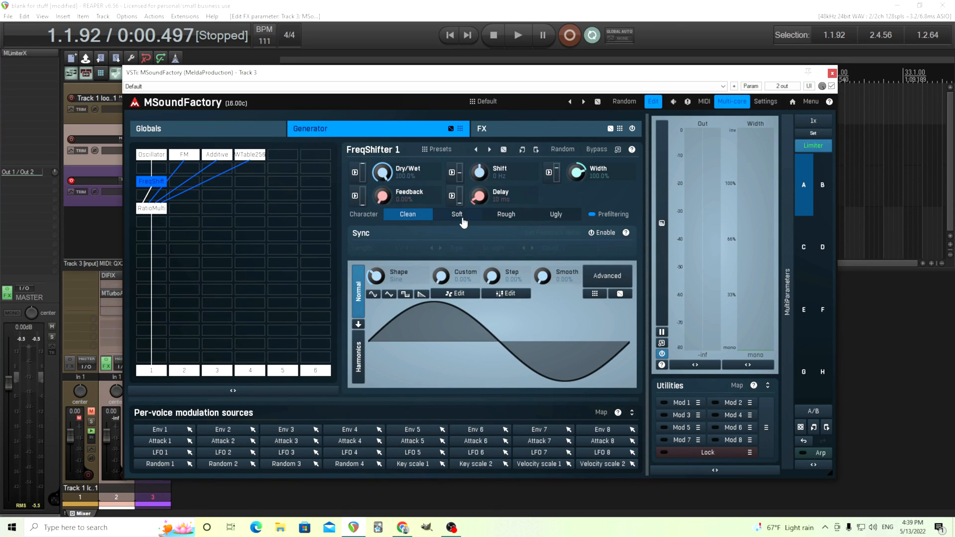
- Check the new FreqShifter above RatioMulti, sweep RatioMulti's Ratio back to 0%, and select FreqShifter
left_click(151, 208)
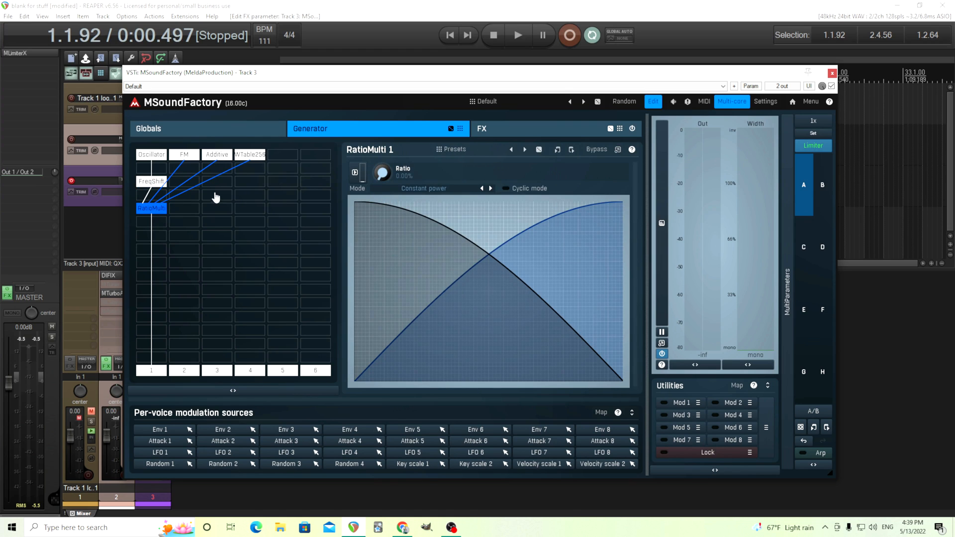
left_click(152, 181)
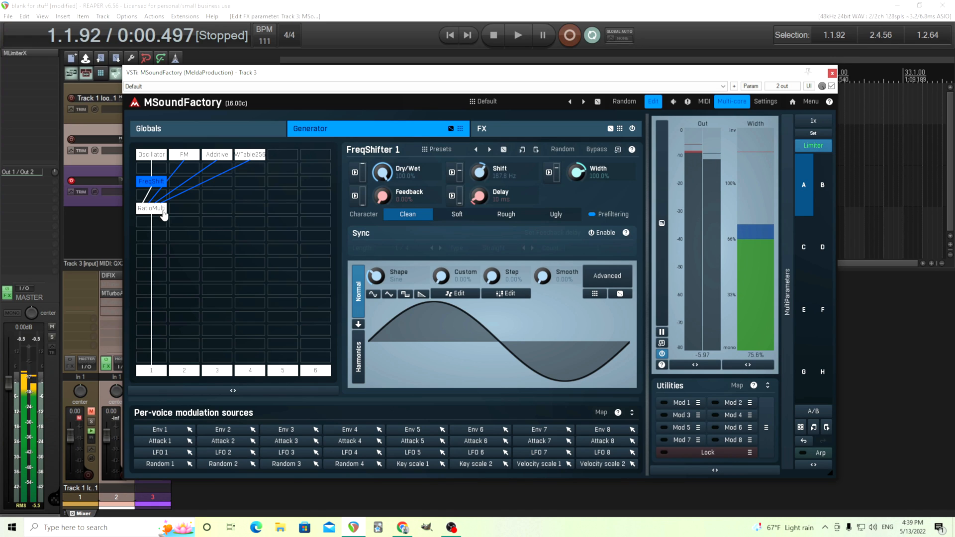
left_click(151, 208)
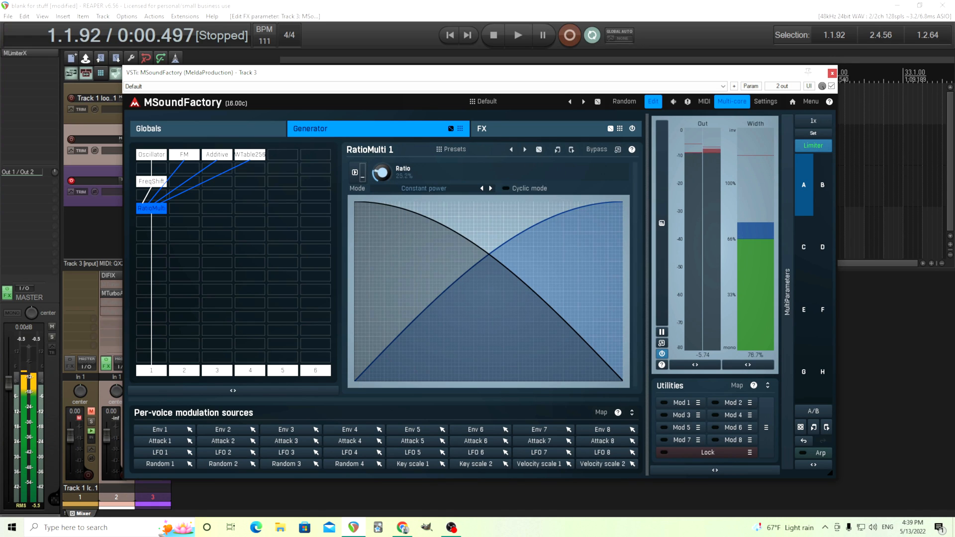
left_click_drag(381, 172, 381, 153)
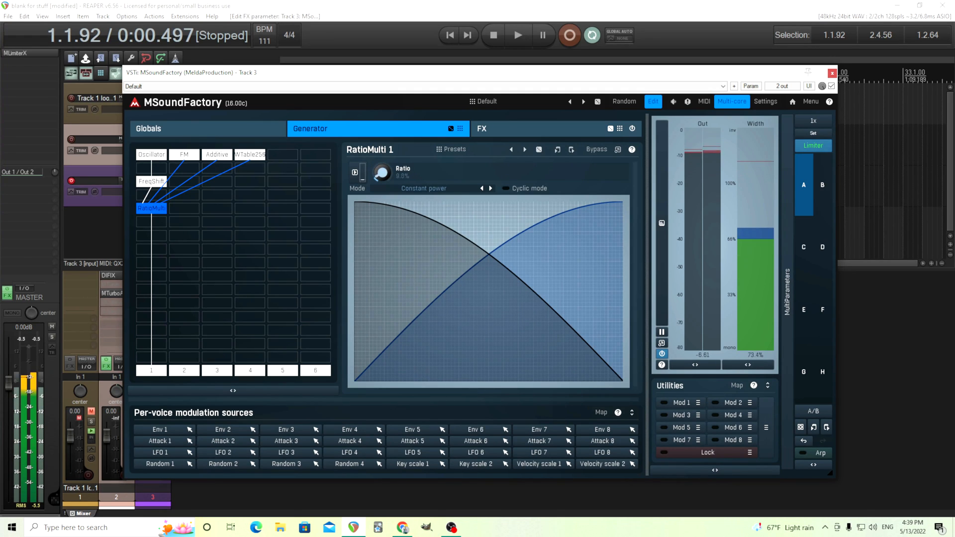
left_click(152, 181)
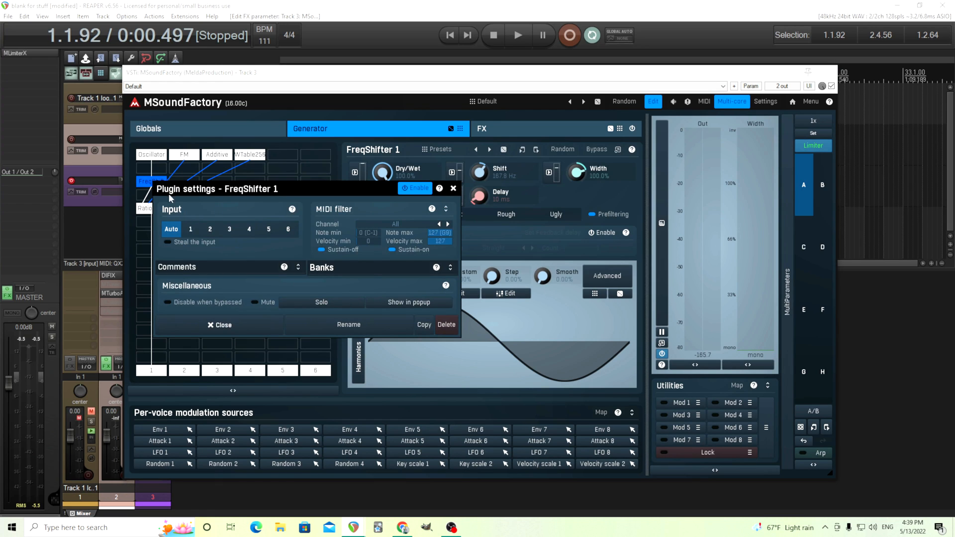
- Delete the FreqShifter module and show RatioMulti's settings again with Ratio at 0%
left_click(219, 324)
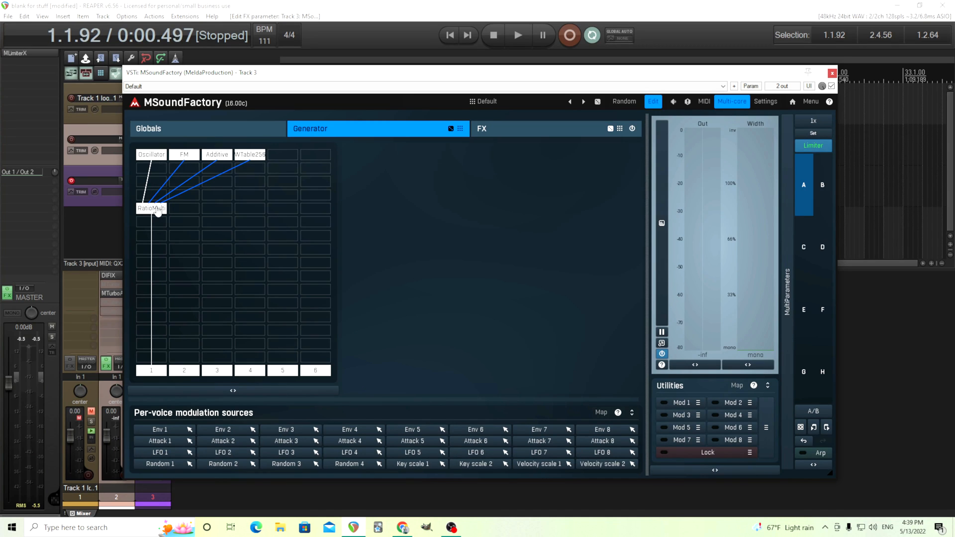
left_click(151, 208)
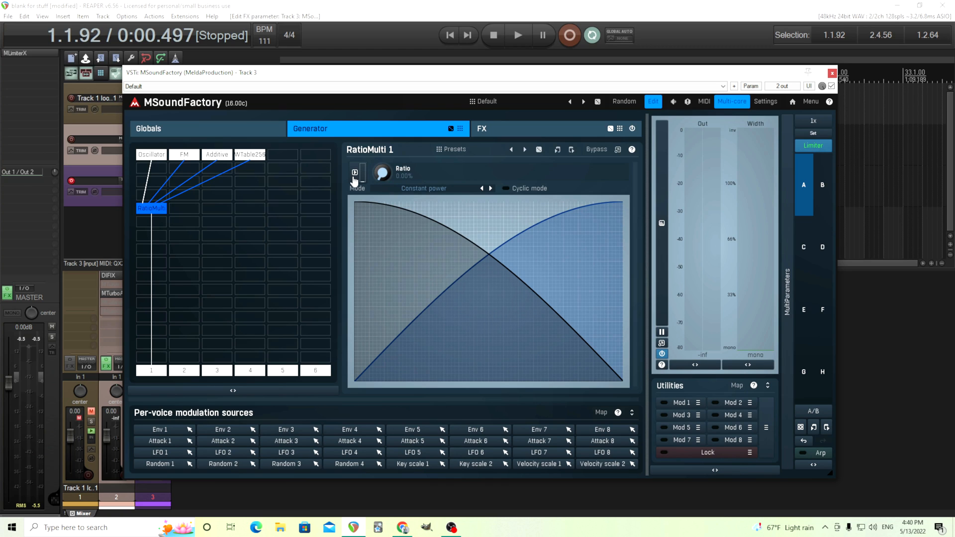
- Add a modulator on RatioMulti's Ratio with Modulation wheel CC#1 as source A, then reopen the source list
left_click(382, 172)
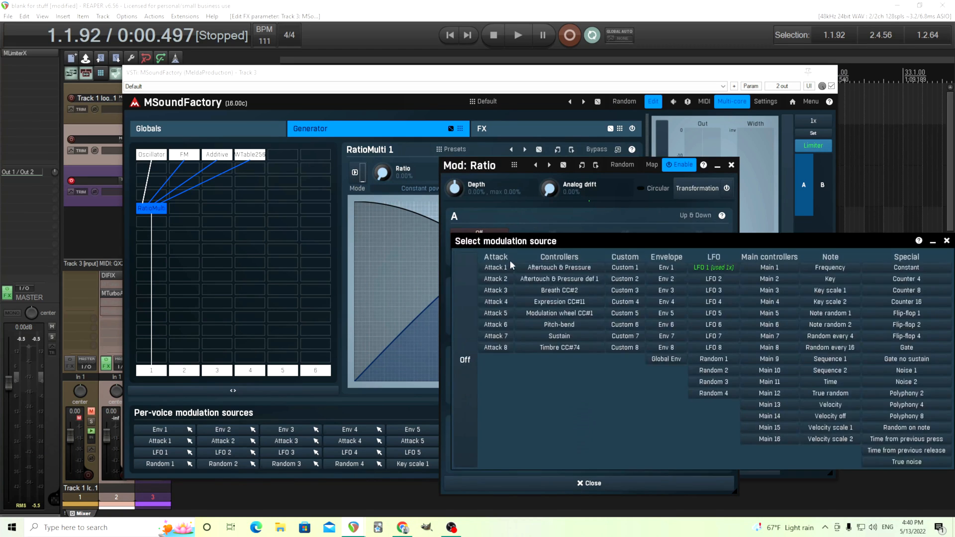
left_click(558, 313)
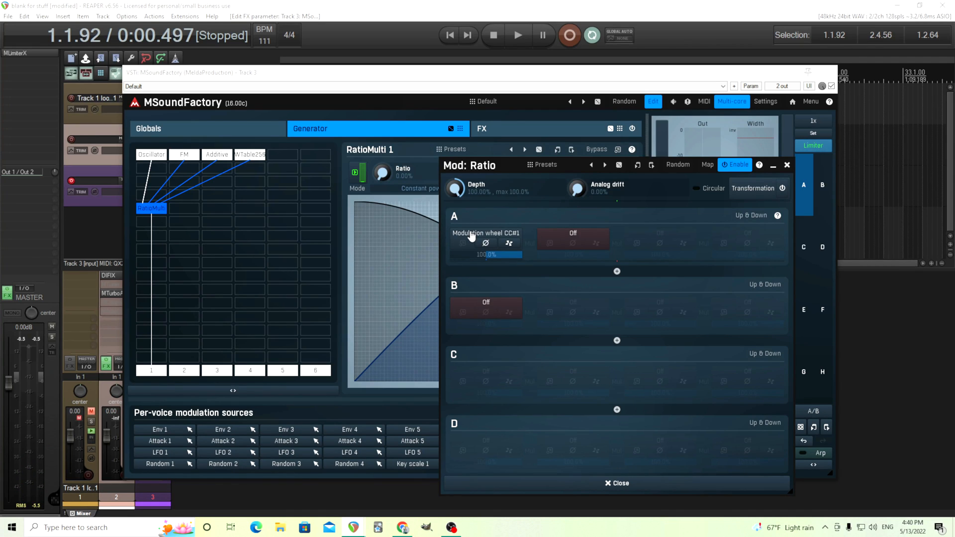
left_click(485, 233)
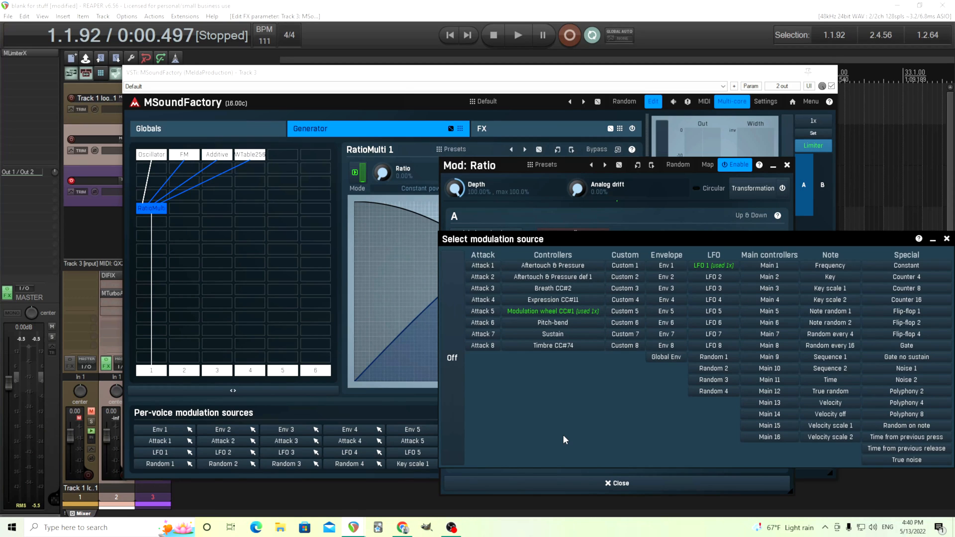
mouse_move(561, 359)
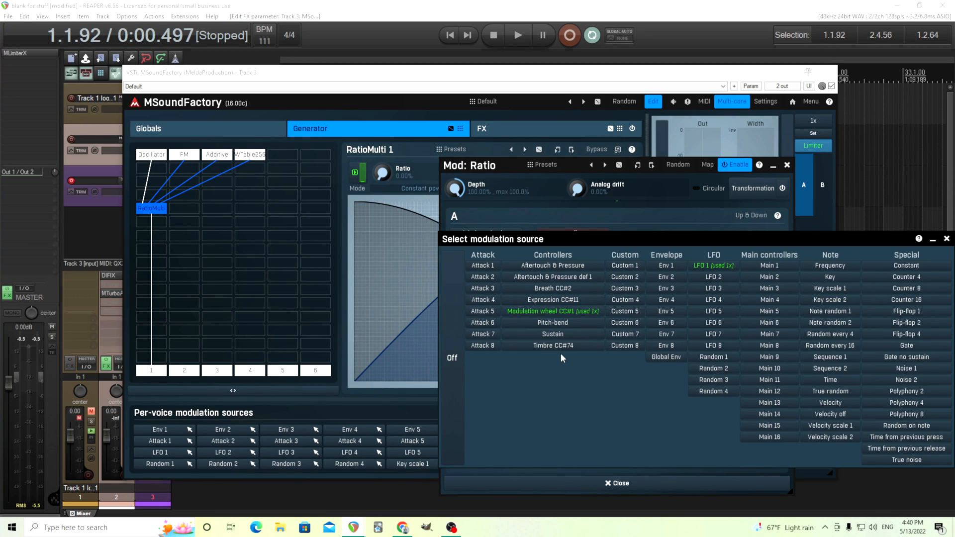
mouse_move(573, 358)
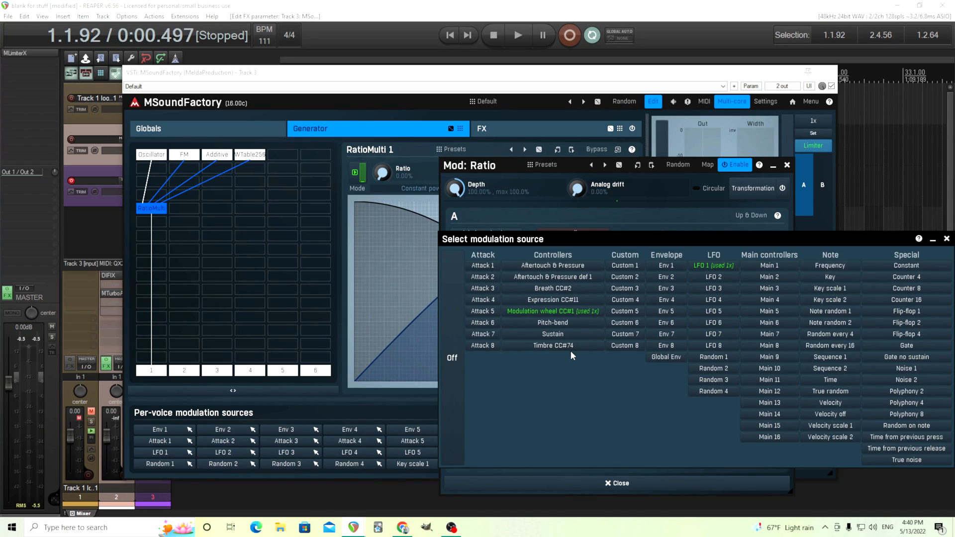
mouse_move(265, 165)
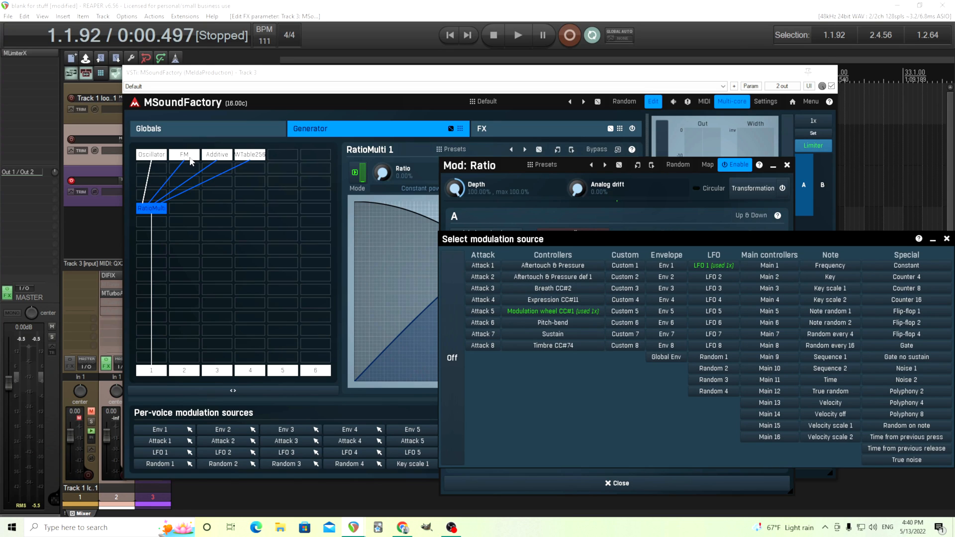
mouse_move(198, 211)
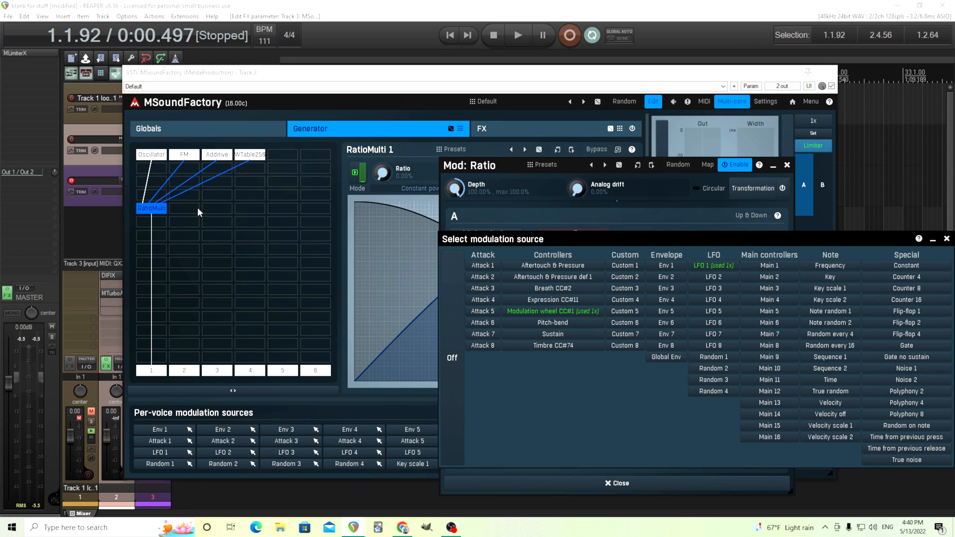
mouse_move(226, 220)
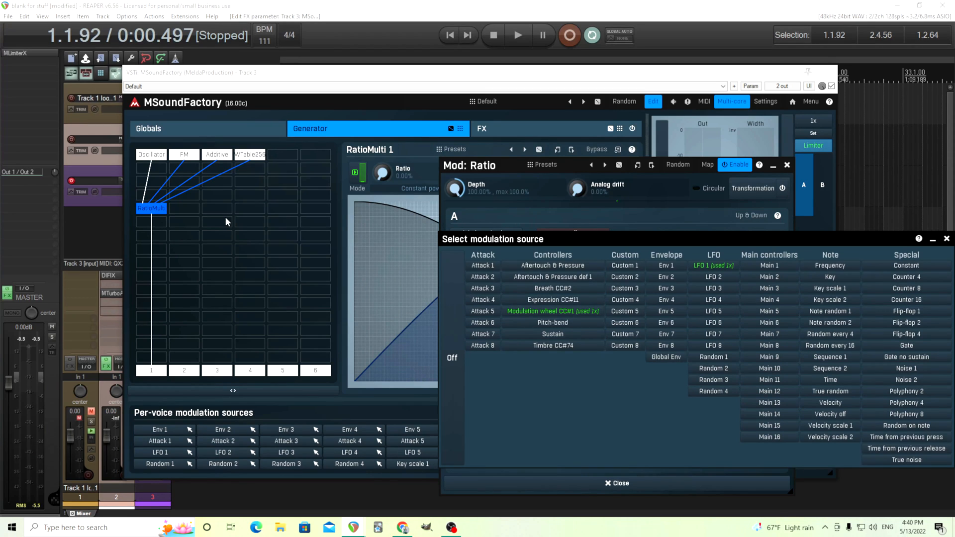
mouse_move(290, 255)
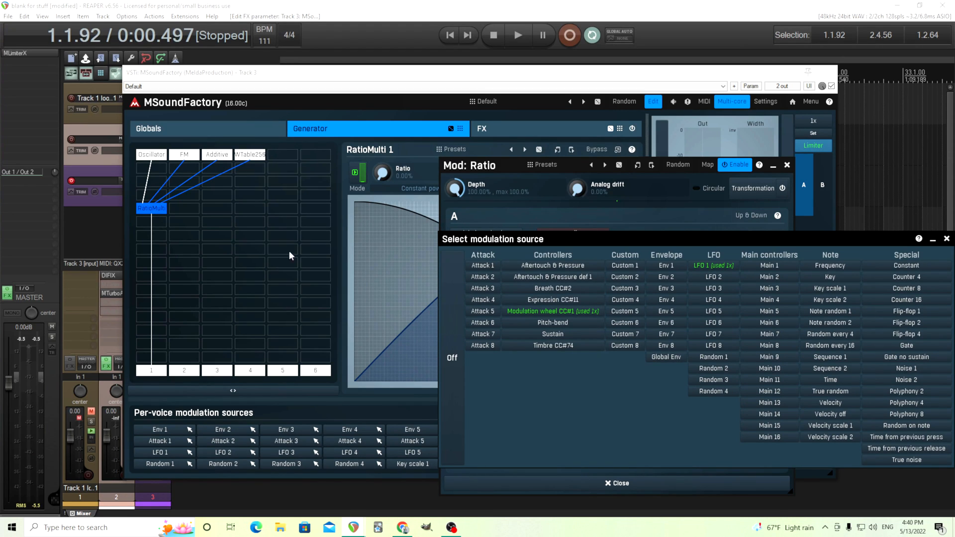
mouse_move(391, 265)
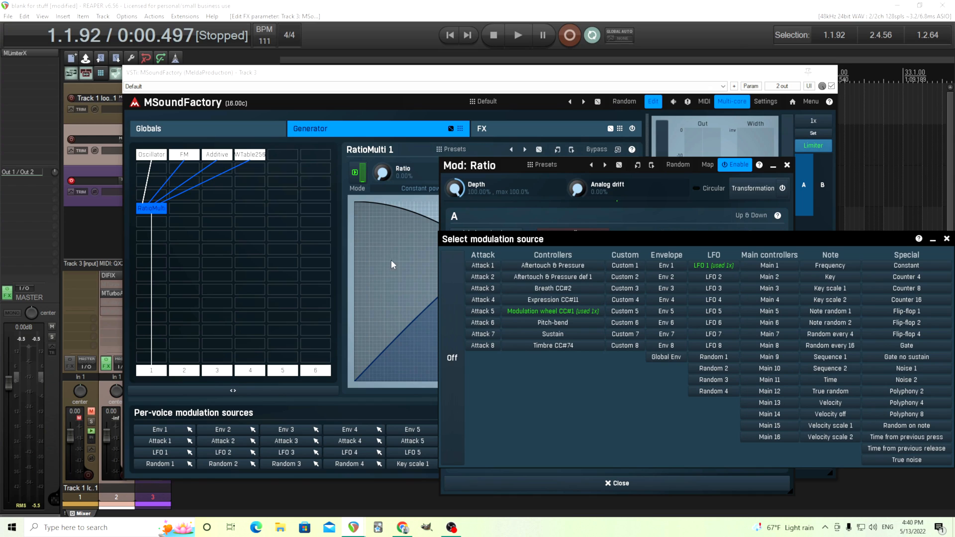
mouse_move(658, 416)
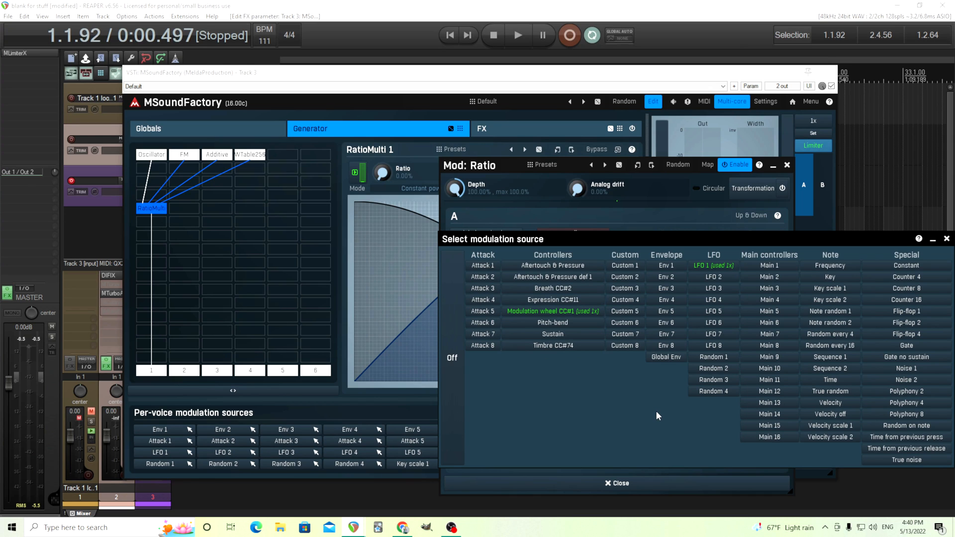
mouse_move(849, 411)
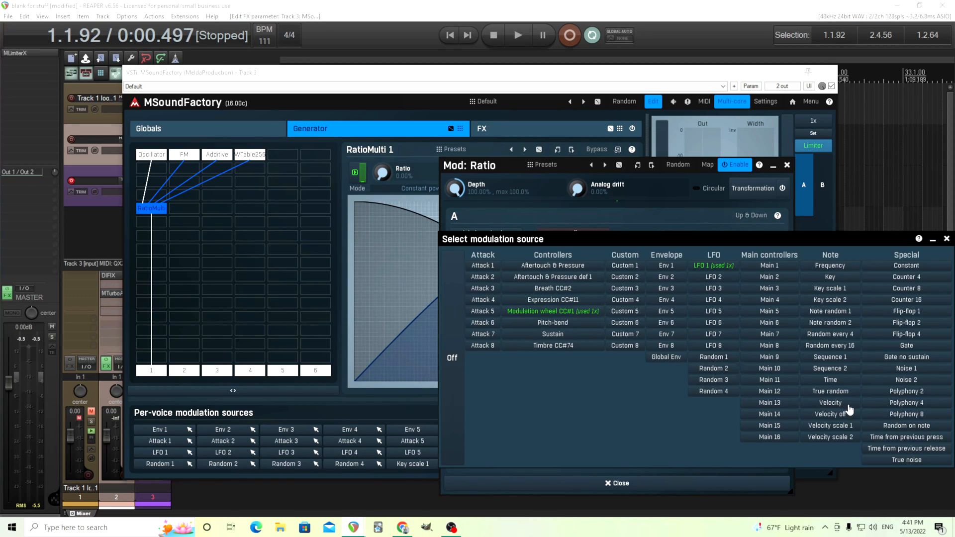
mouse_move(835, 316)
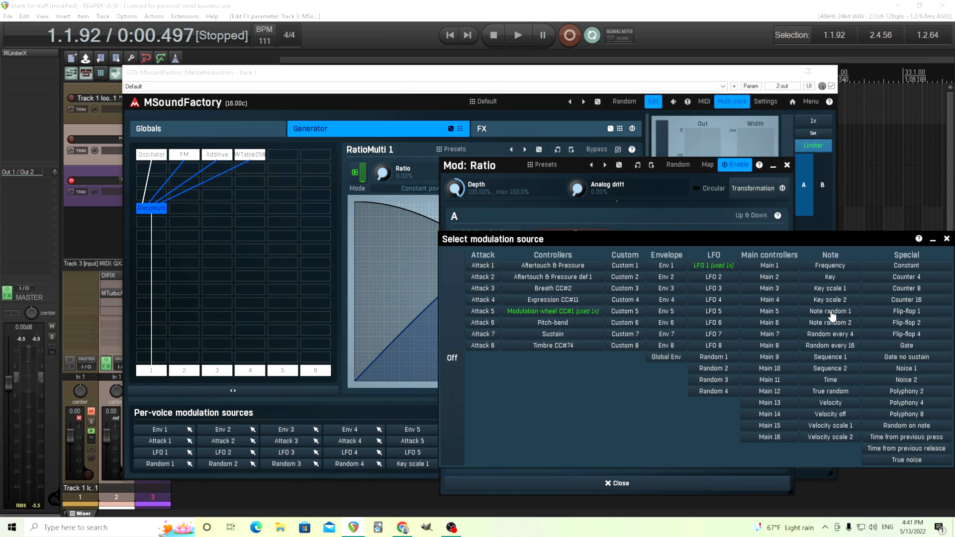
- Choose Note random 1 as source A modulating Ratio instead of the modulation wheel
left_click(830, 312)
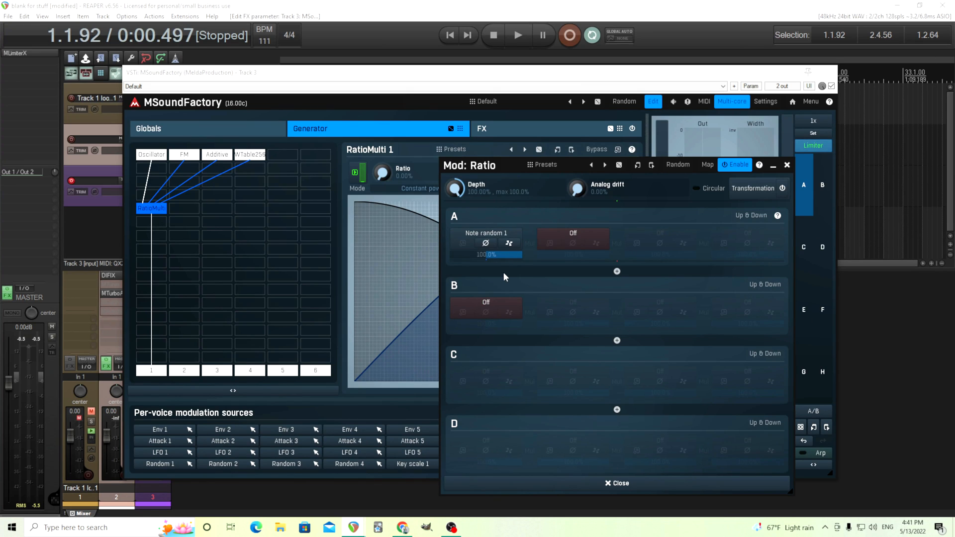
mouse_move(431, 177)
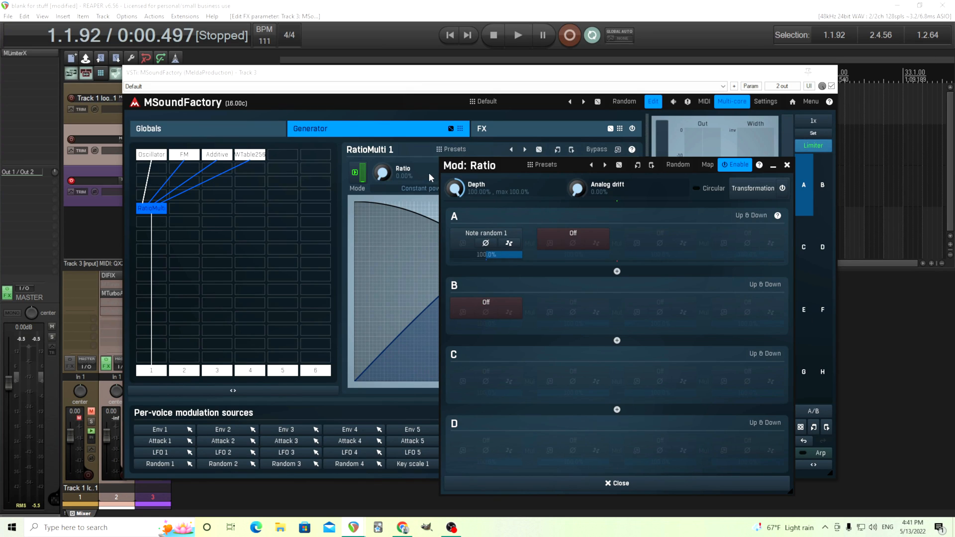
mouse_move(362, 188)
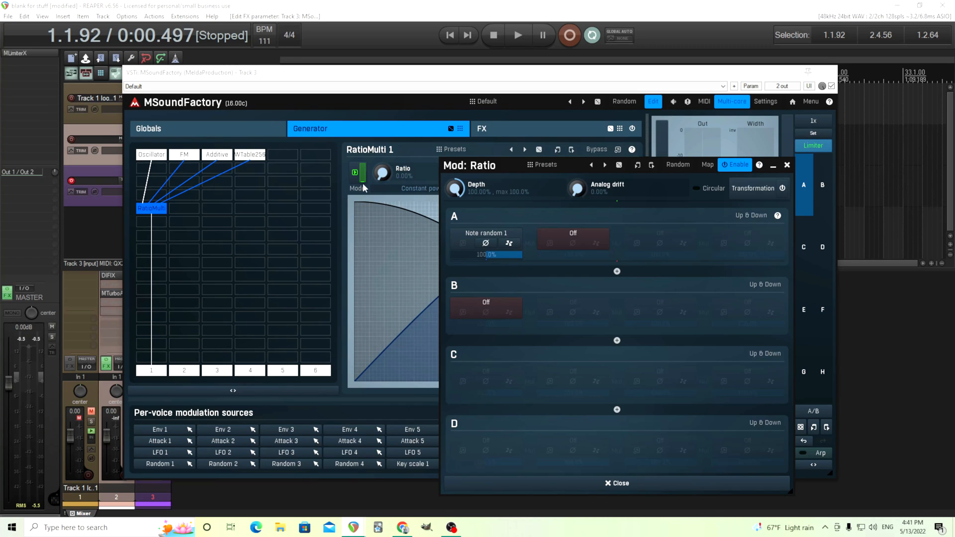
mouse_move(241, 177)
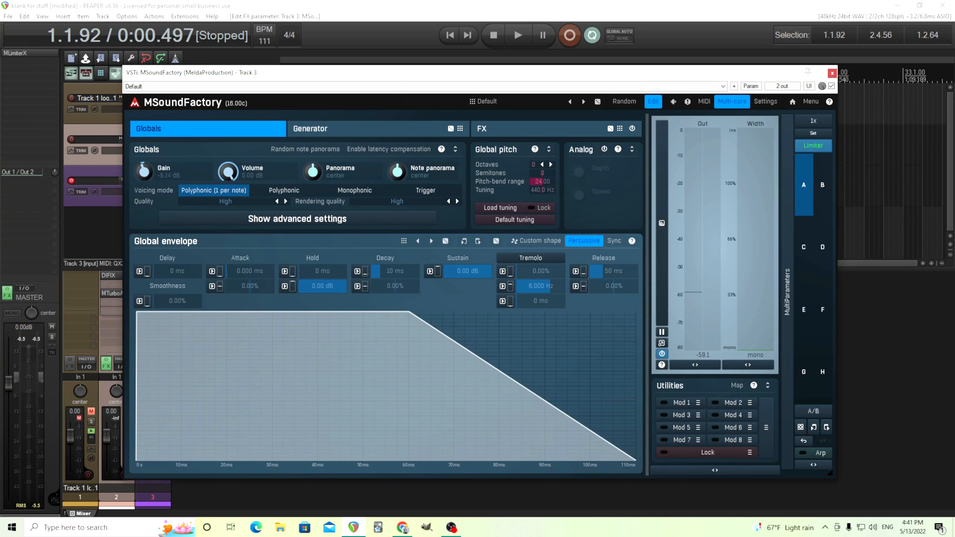
- Return to RatioMulti 1 on the generator page and reopen the Ratio modulation source list
left_click(311, 129)
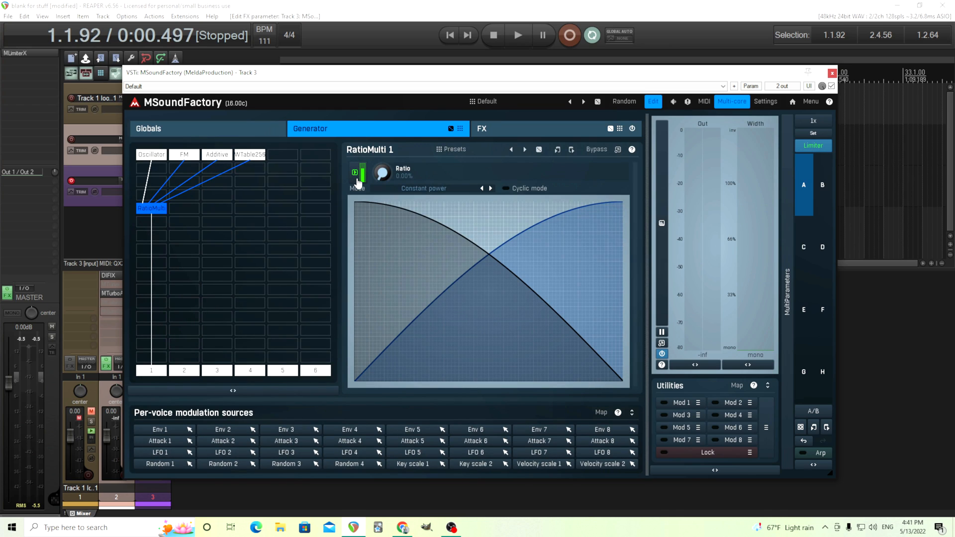
left_click(356, 172)
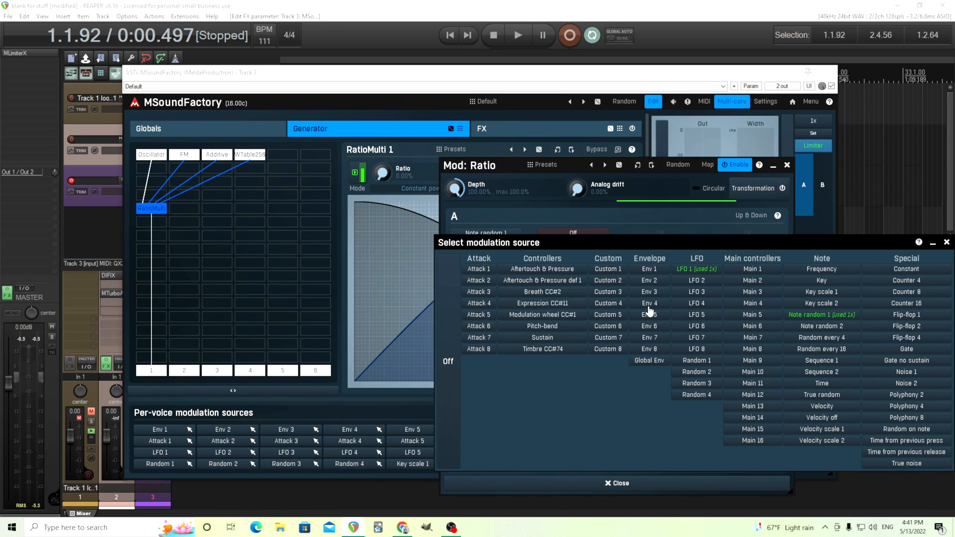
mouse_move(709, 286)
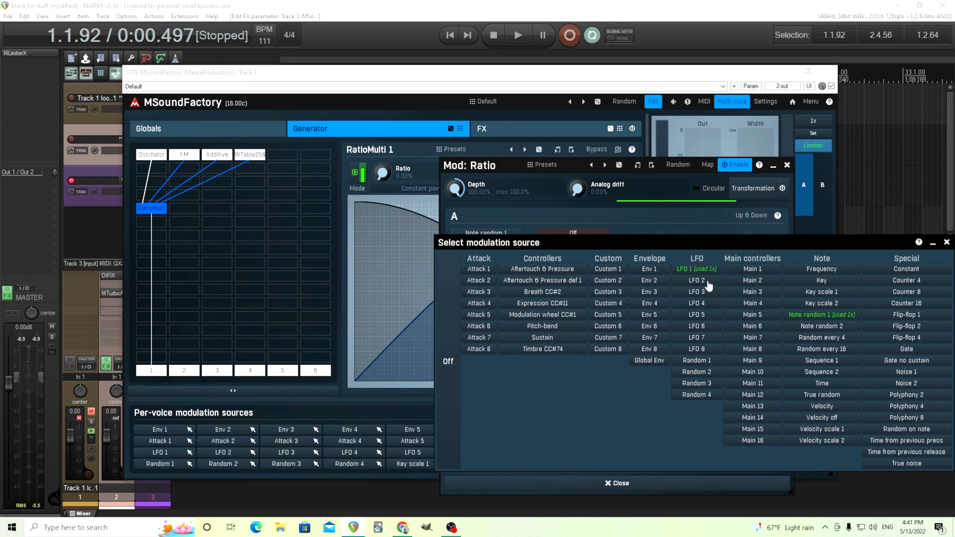
- Assign LFO 2 as source A of the Ratio modulation in place of Note random 1
left_click(697, 281)
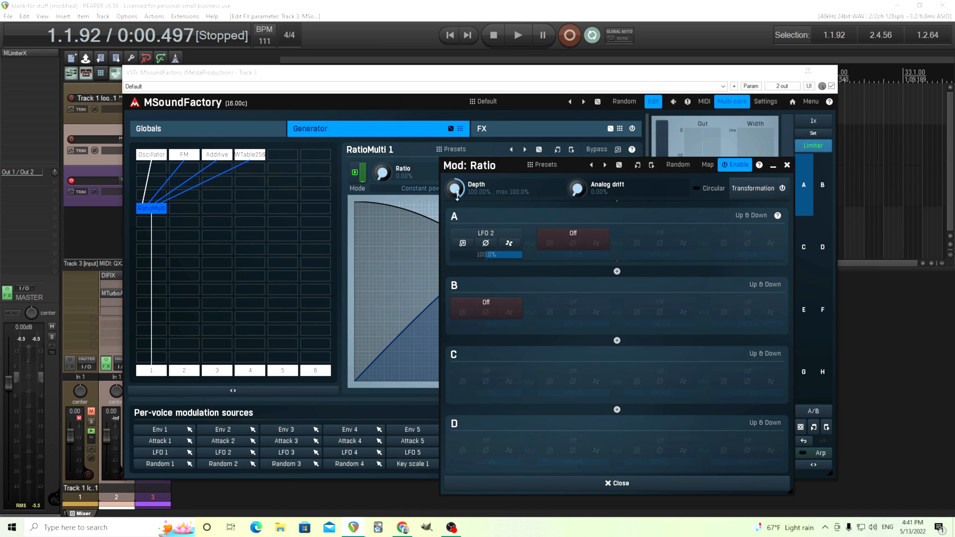
left_click(486, 233)
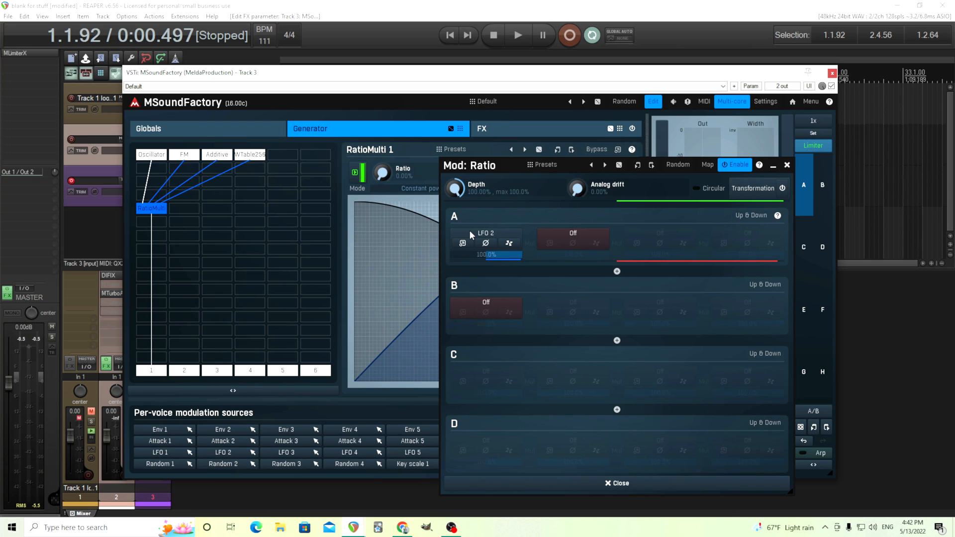
- Assign Random 1 as source A of the Ratio modulation, then recheck the source list without changing it
left_click(486, 238)
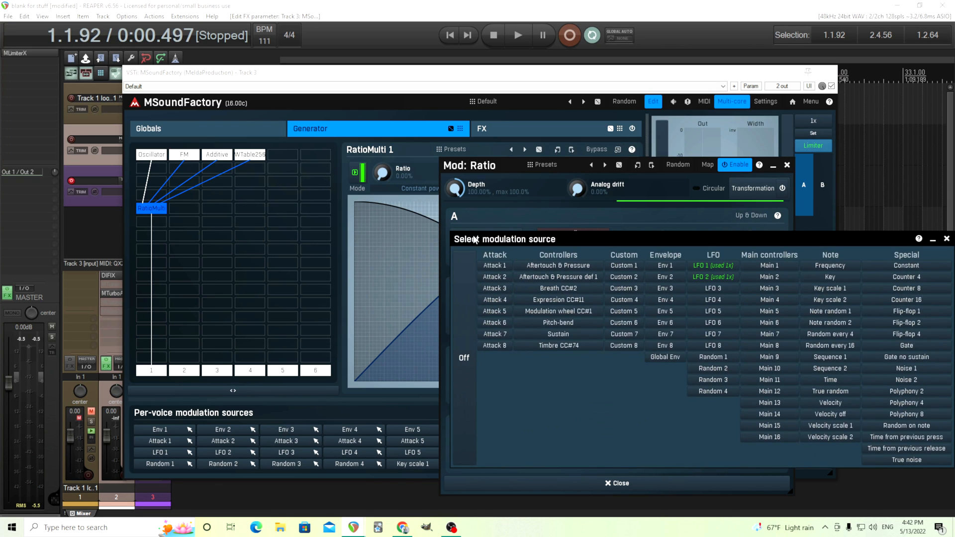
left_click(712, 356)
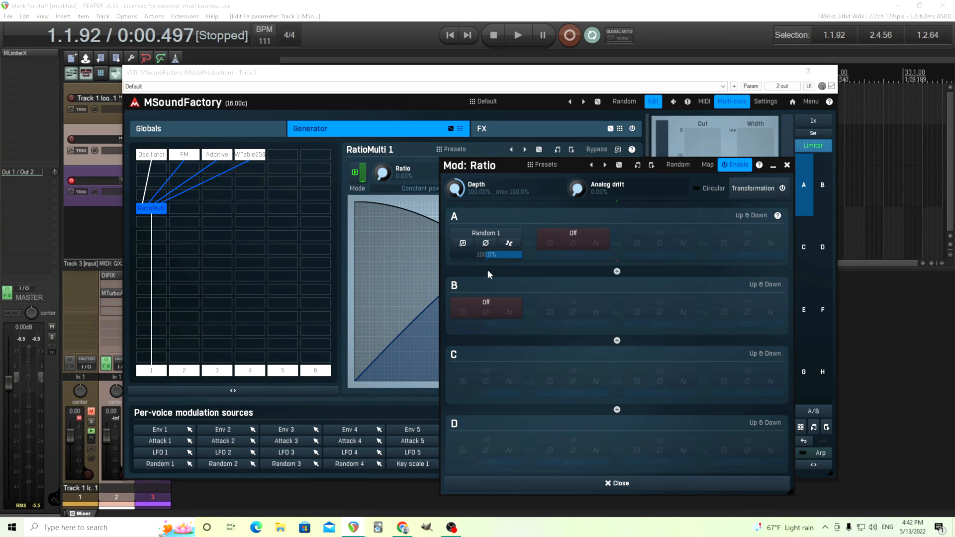
mouse_move(374, 188)
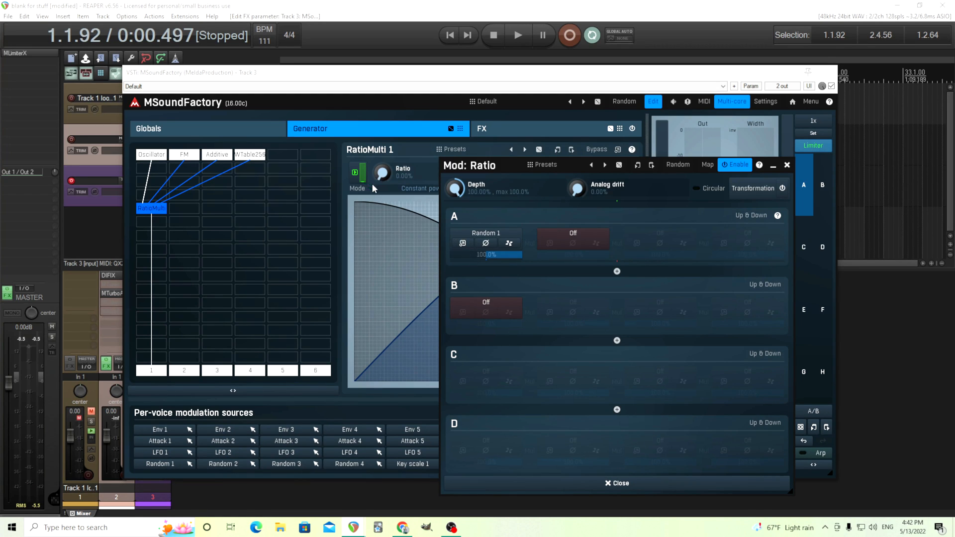
mouse_move(469, 251)
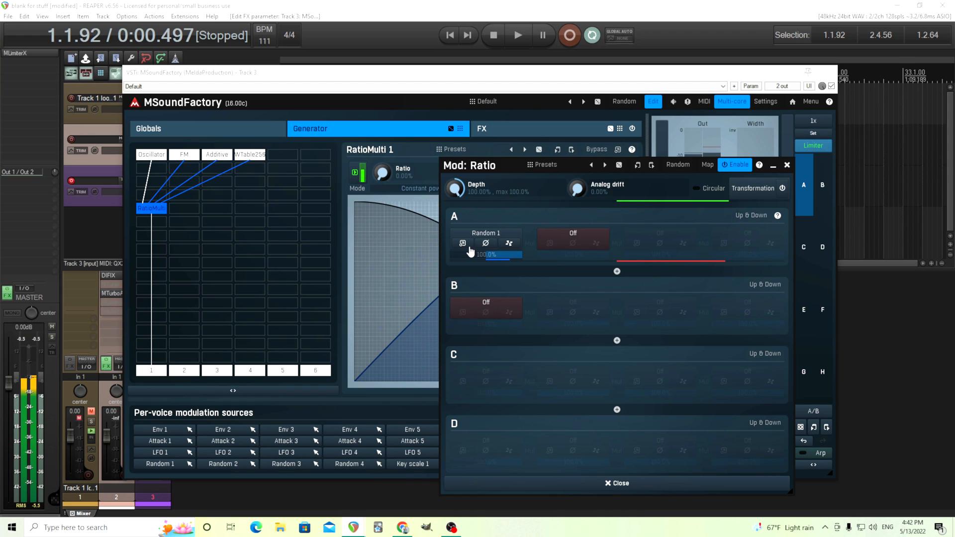
left_click(485, 233)
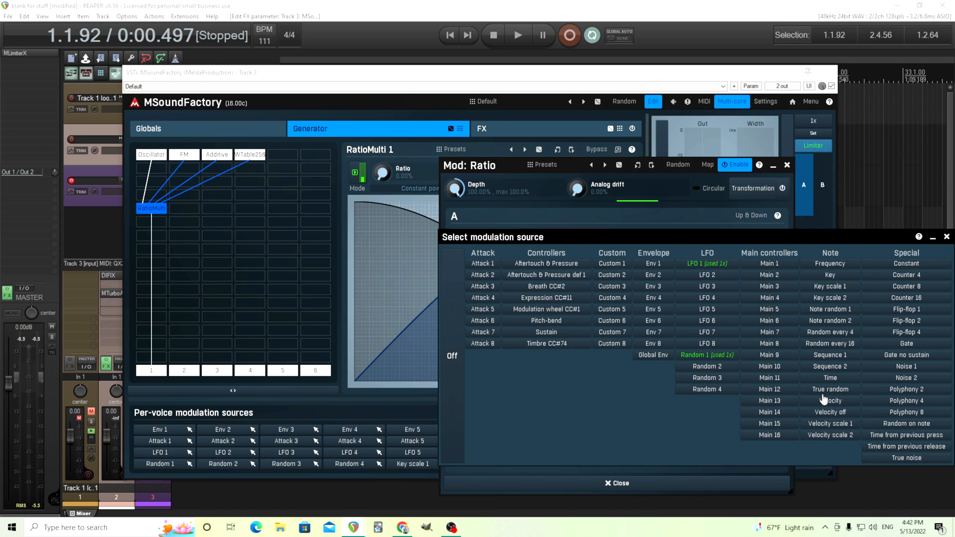
mouse_move(707, 242)
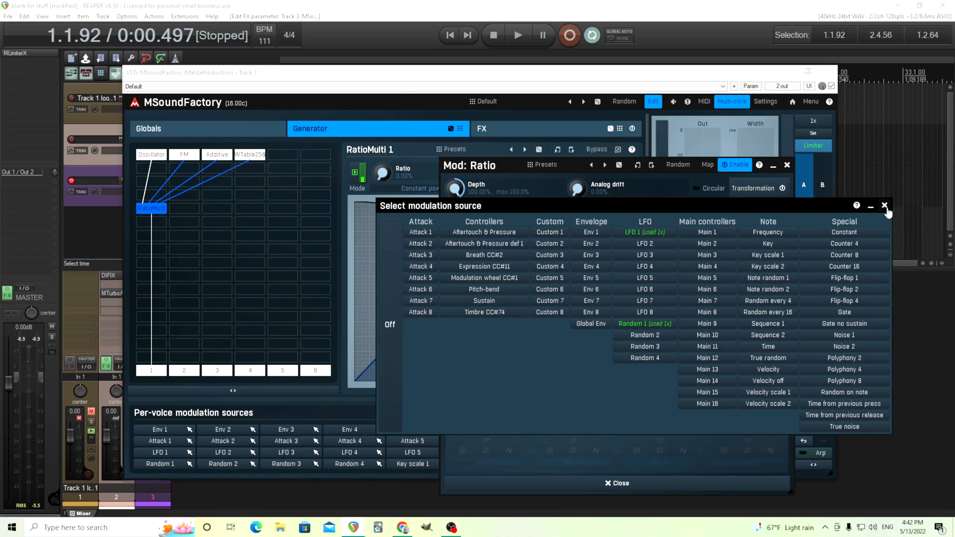
left_click(885, 205)
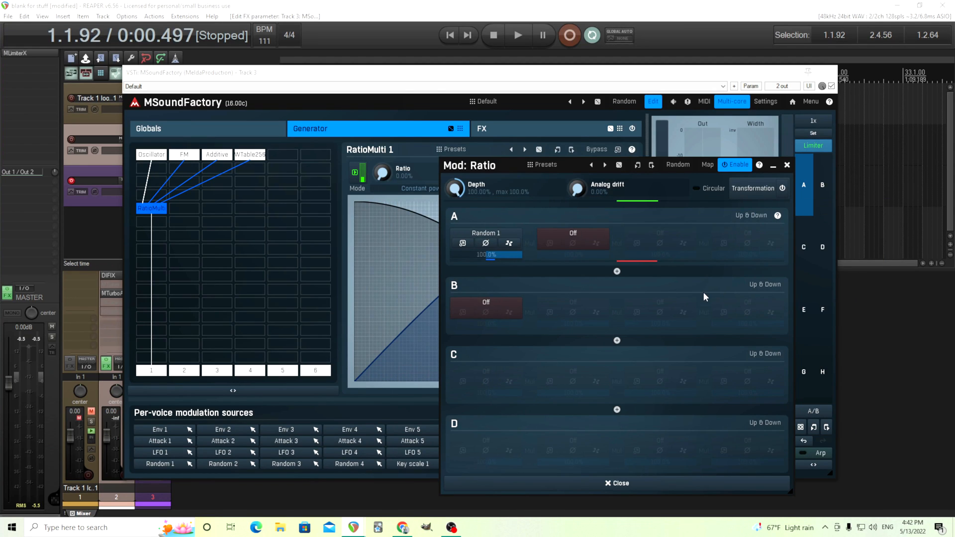
left_click(486, 233)
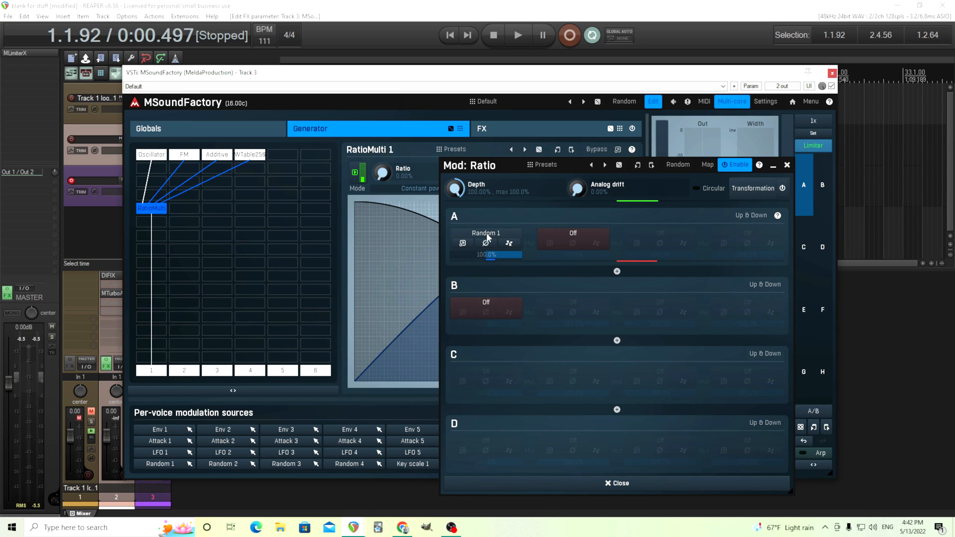
- Reassign LFO 2 as source A of the Ratio modulation and bring up LFO 2's own settings
left_click(485, 233)
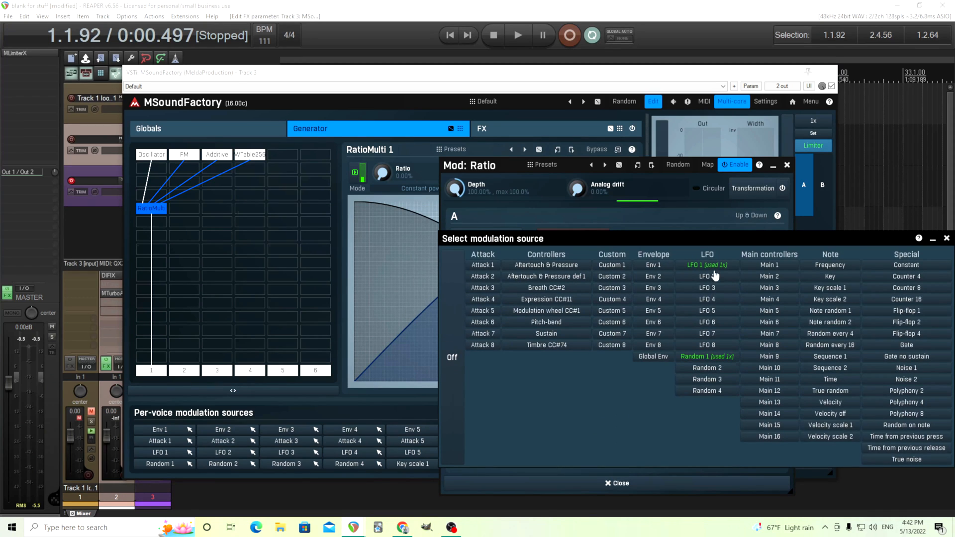
left_click(703, 276)
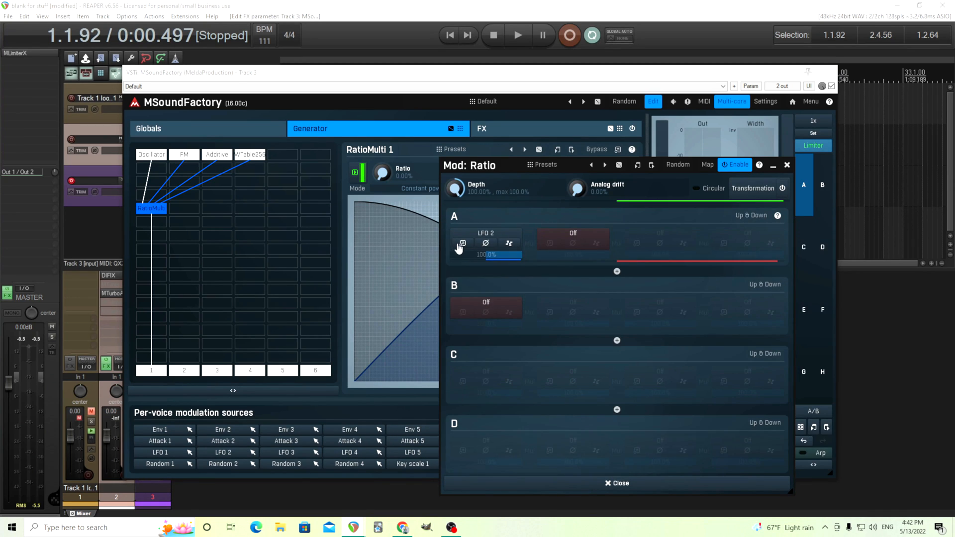
left_click(461, 244)
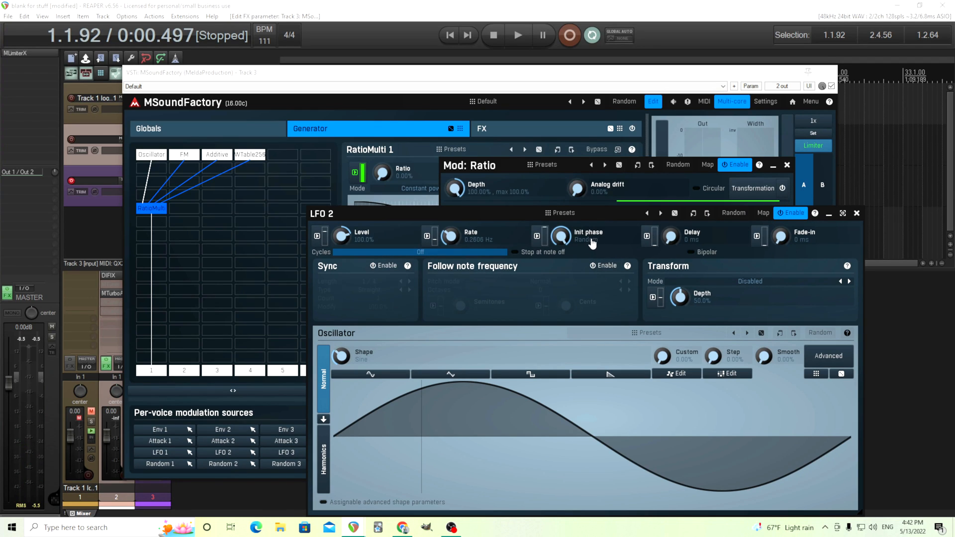
mouse_move(722, 455)
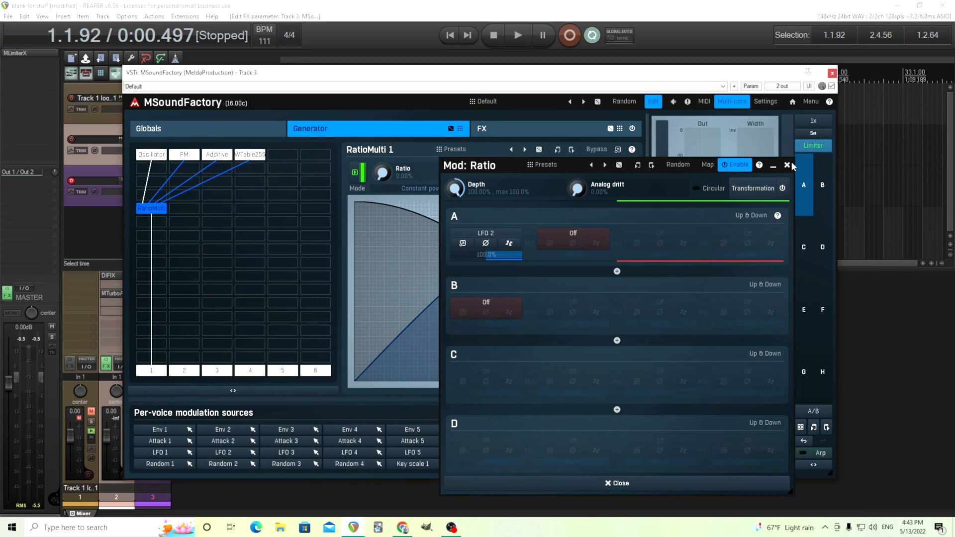
- Review the FX-section RatioMulti taking inputs 1–4, then return to the generator grid
left_click(787, 165)
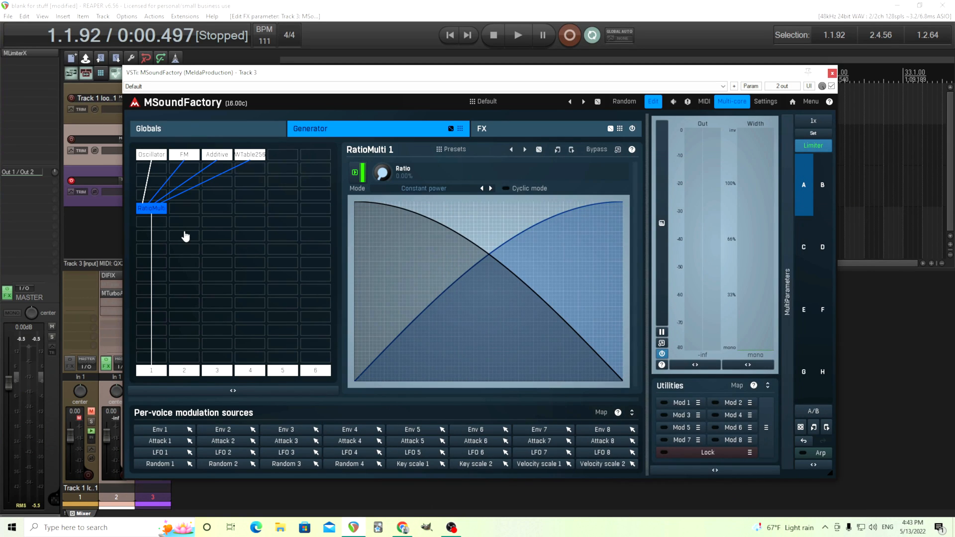
mouse_move(152, 214)
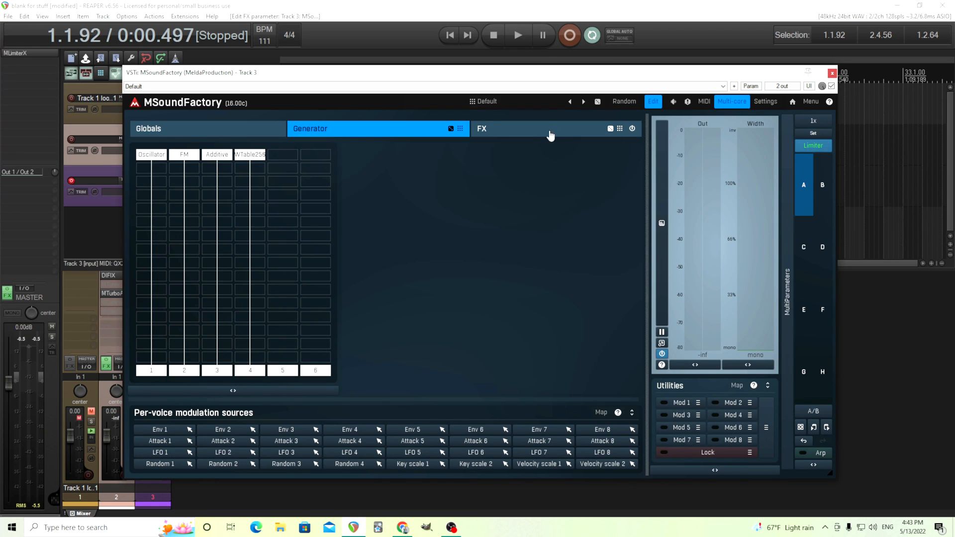
left_click(482, 128)
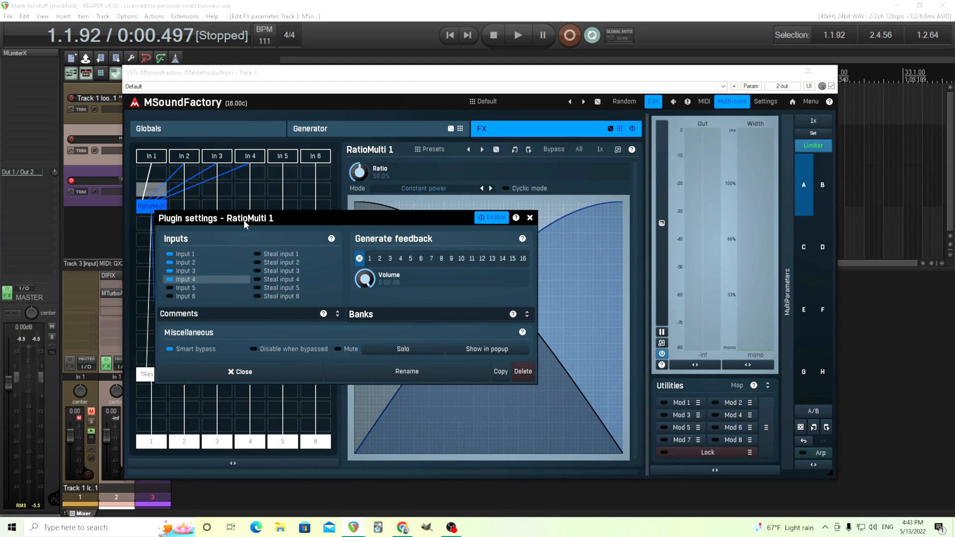
left_click_drag(216, 218, 391, 212)
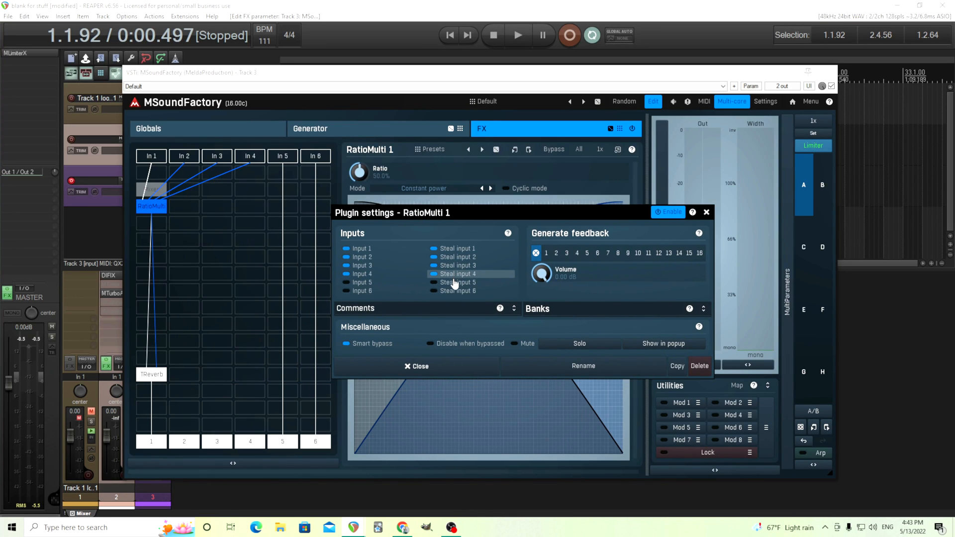
left_click(416, 366)
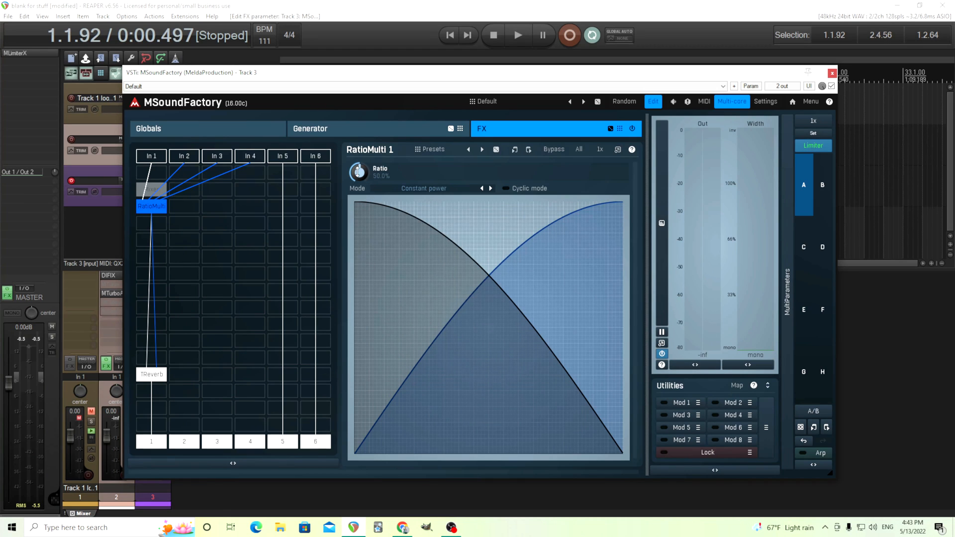
left_click(311, 128)
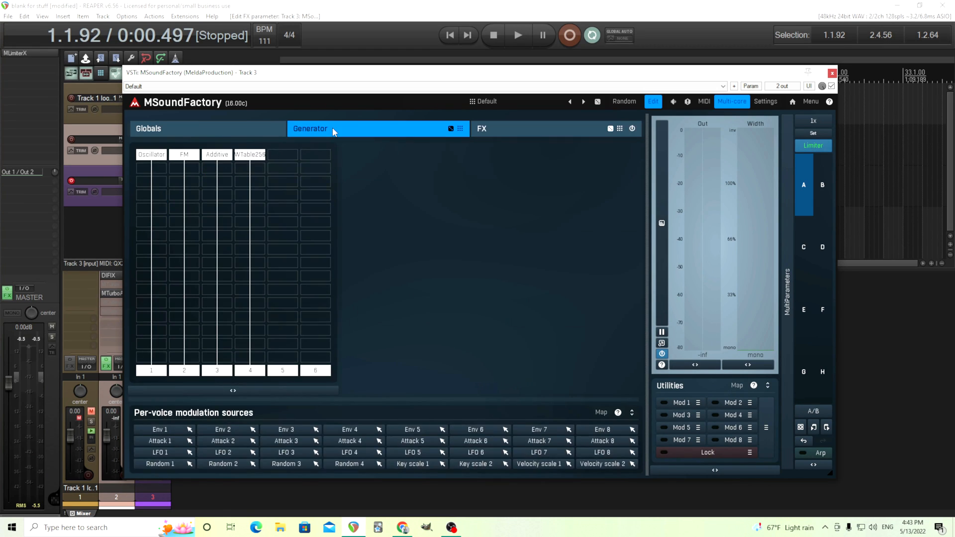
mouse_move(525, 138)
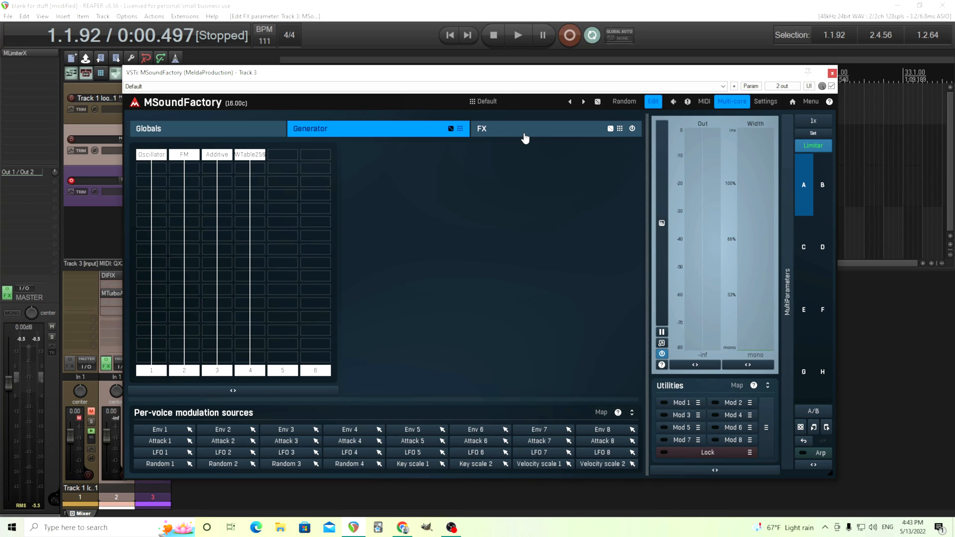
- Raise Mod 1's sine rate from about 0.1 Hz to about 0.33 Hz driving the RatioMulti Ratio
left_click(481, 129)
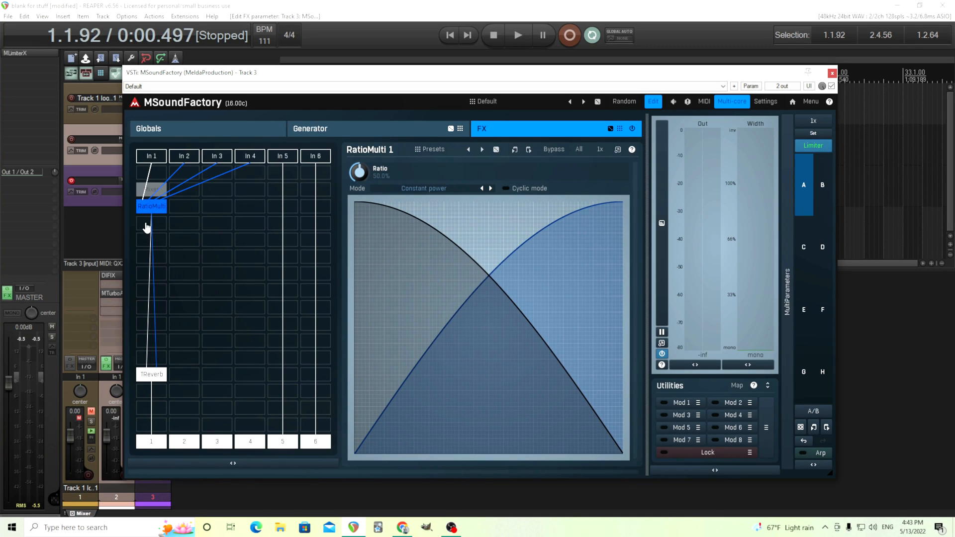
mouse_move(153, 210)
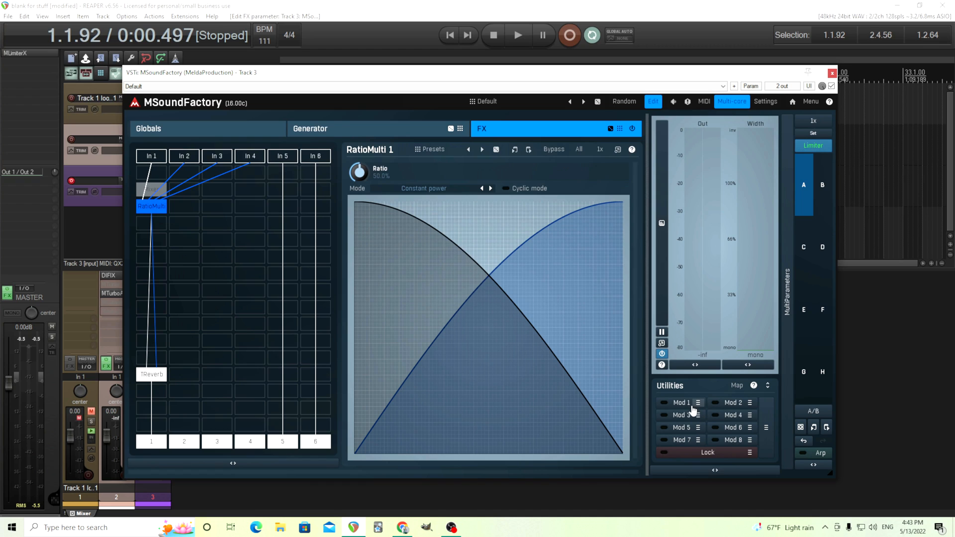
left_click(699, 404)
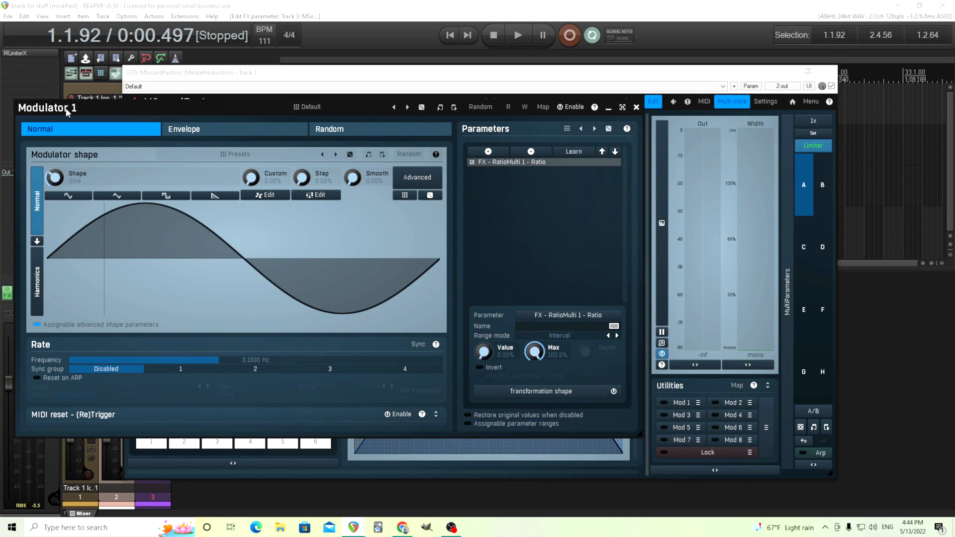
left_click(664, 403)
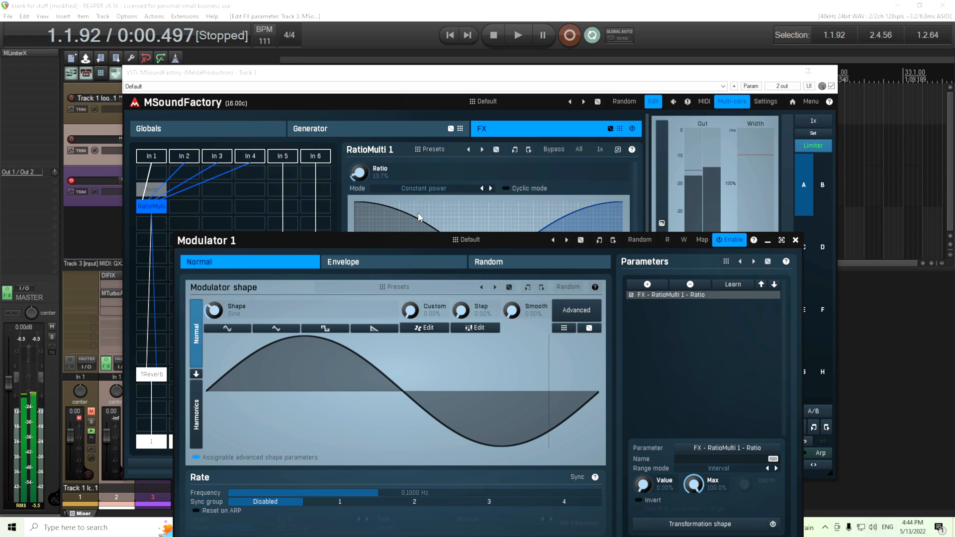
left_click_drag(360, 171, 359, 146)
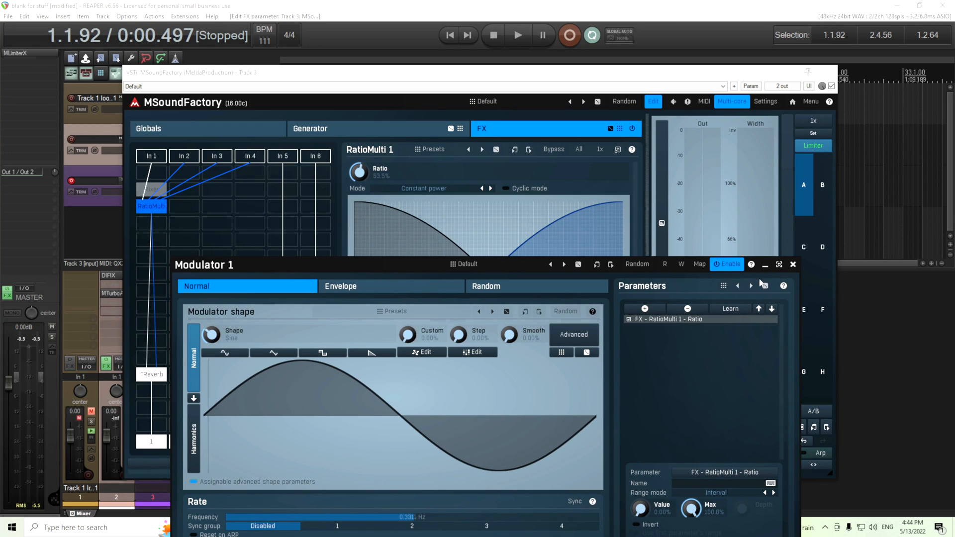
left_click(793, 264)
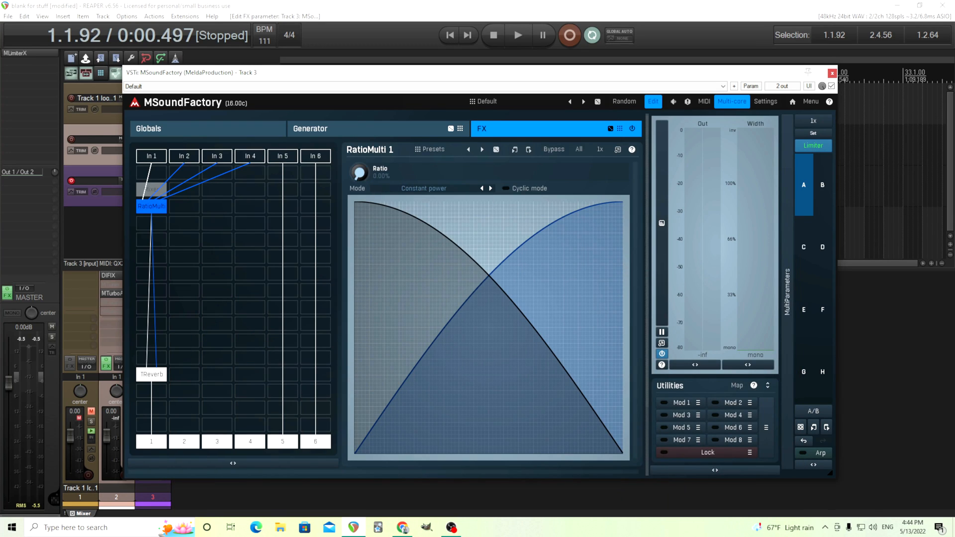
- Enable Cyclic mode on RatioMulti 1 and audition the Ratio sweep, leaving it at 0%
left_click(359, 173)
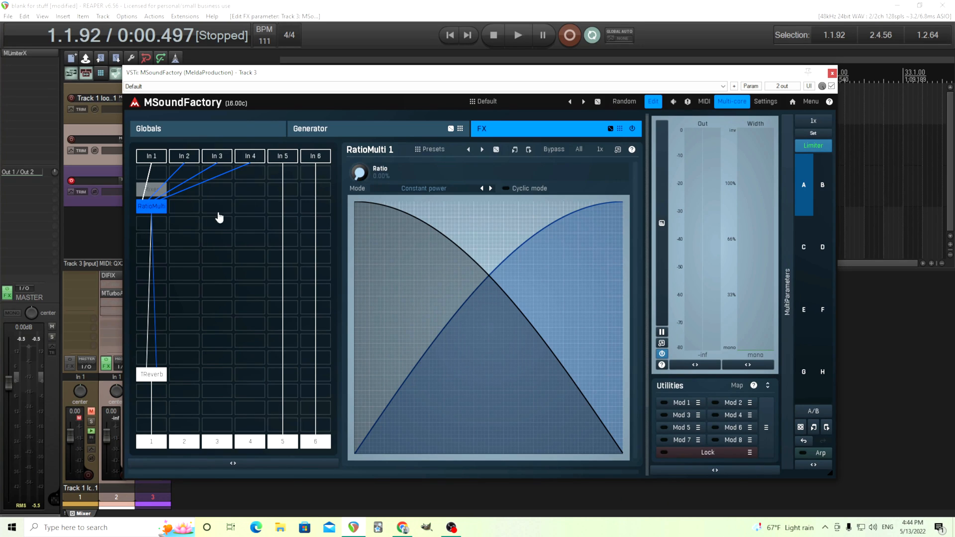
mouse_move(219, 218)
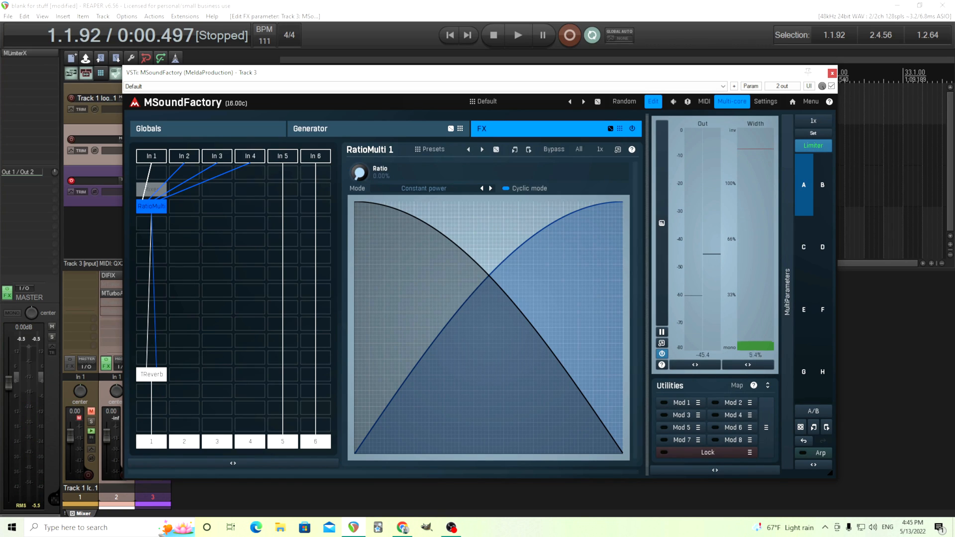
left_click_drag(359, 172, 359, 141)
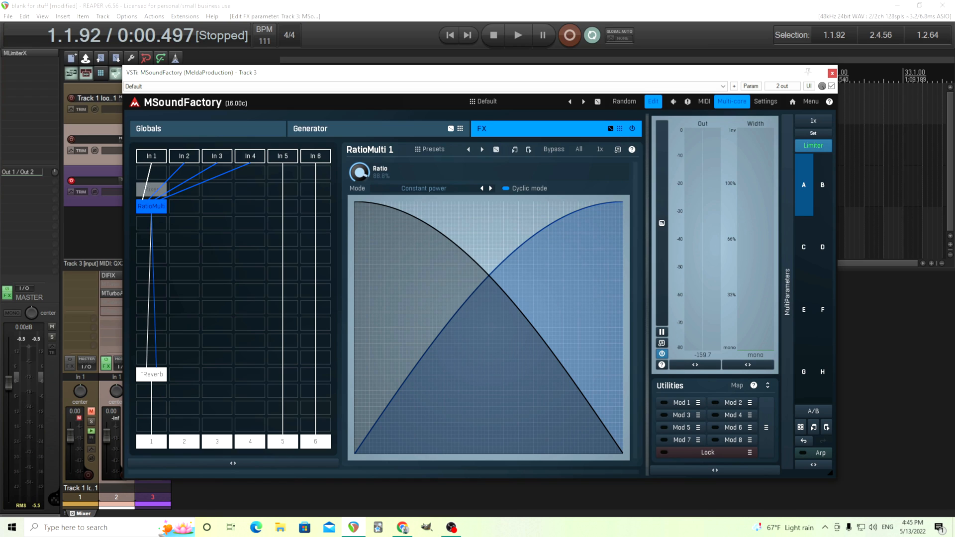
left_click_drag(360, 172, 360, 159)
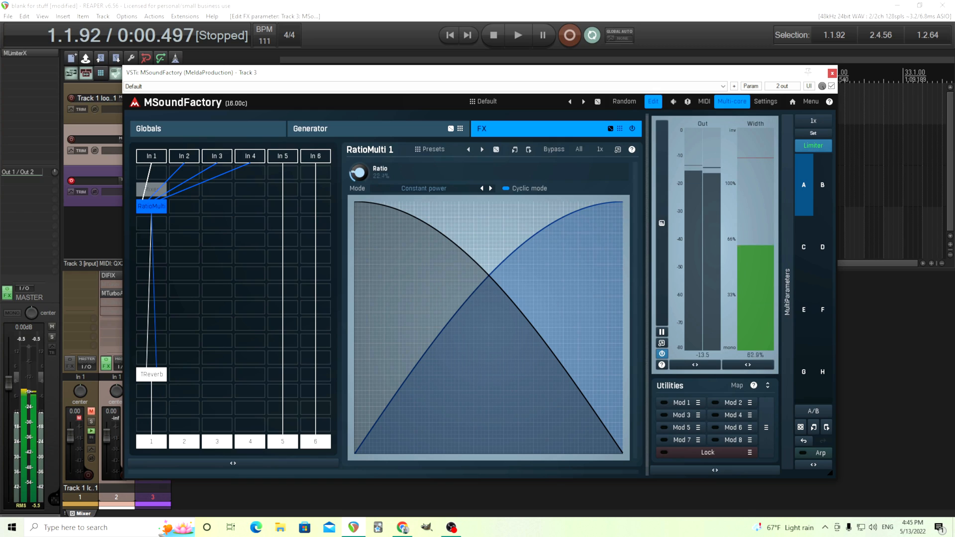
left_click_drag(358, 172, 358, 146)
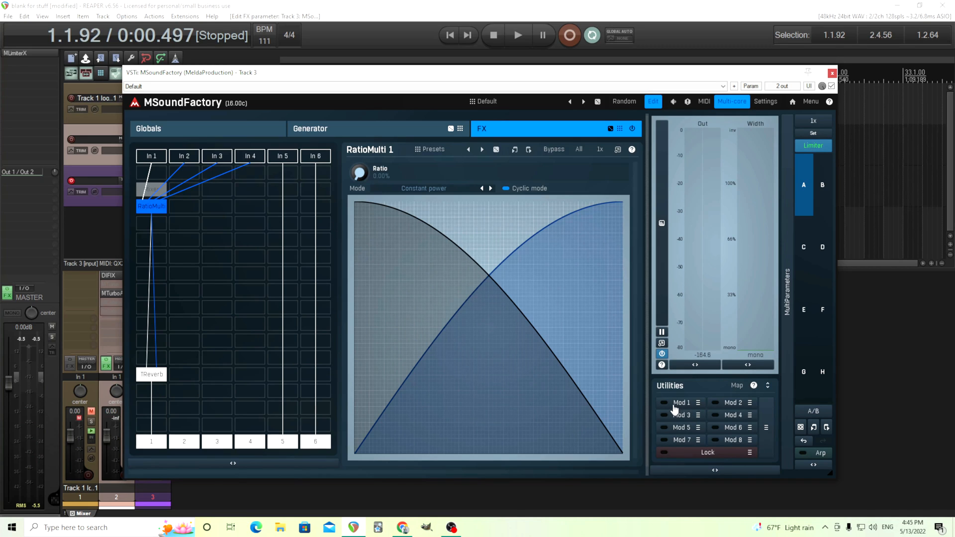
- Set Mod 1 to an inverted Saw shape and switch it on so Ratio cycles by itself
left_click(663, 403)
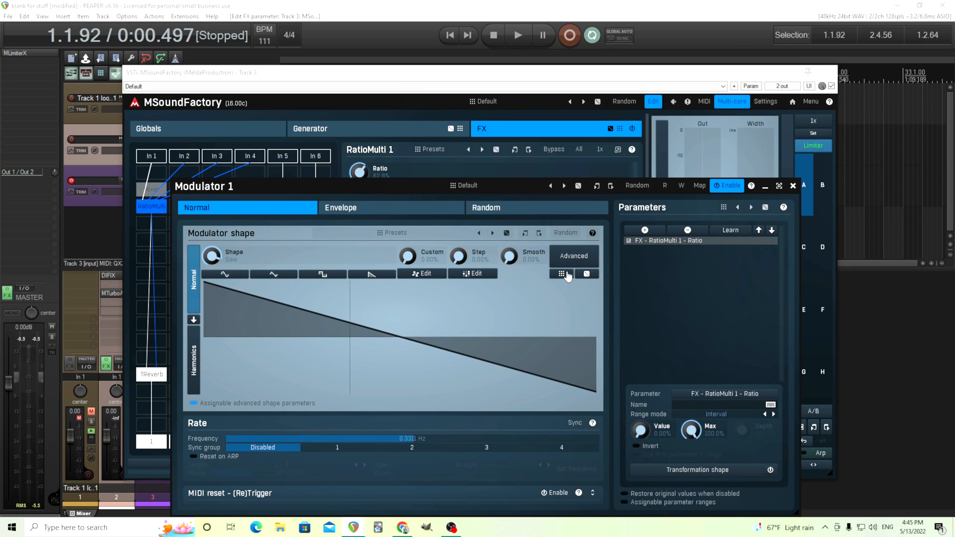
left_click(573, 256)
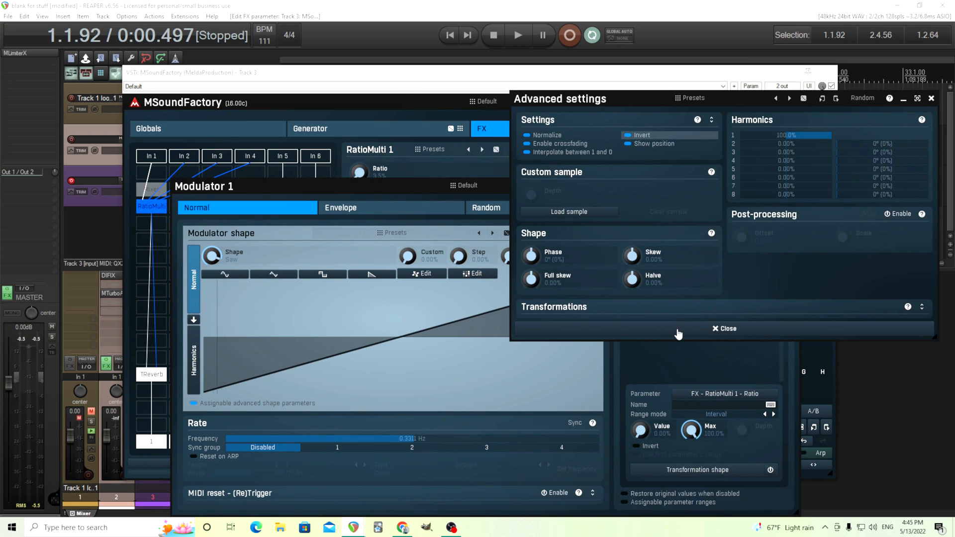
left_click(724, 328)
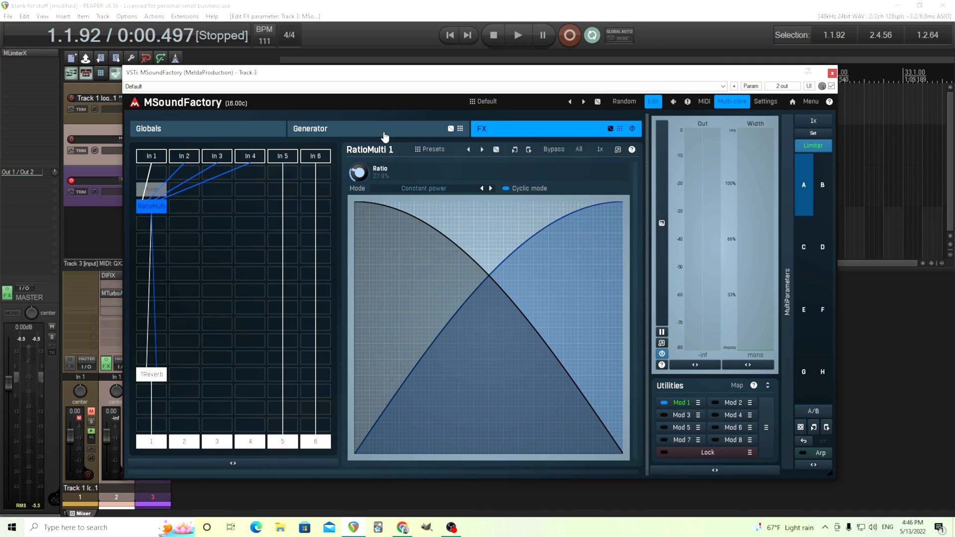
left_click_drag(359, 172, 359, 140)
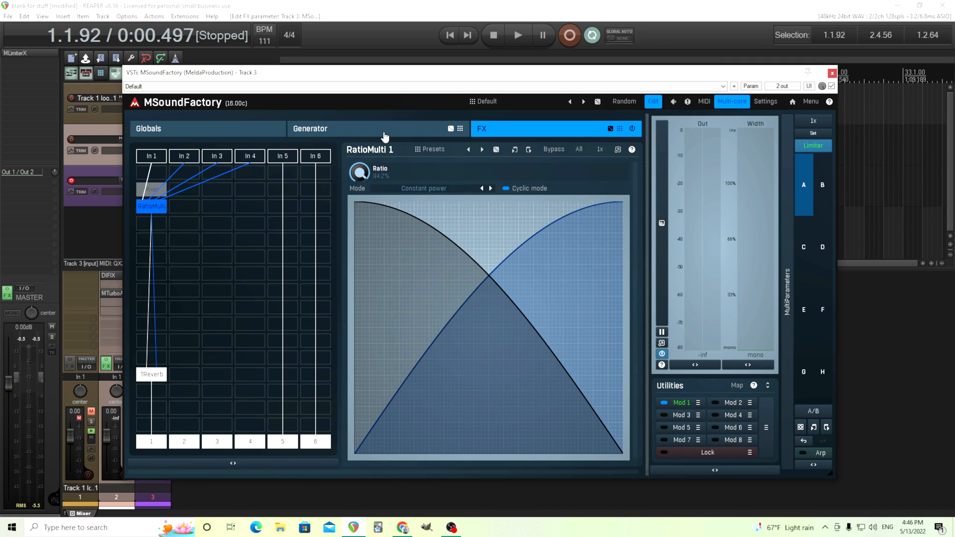